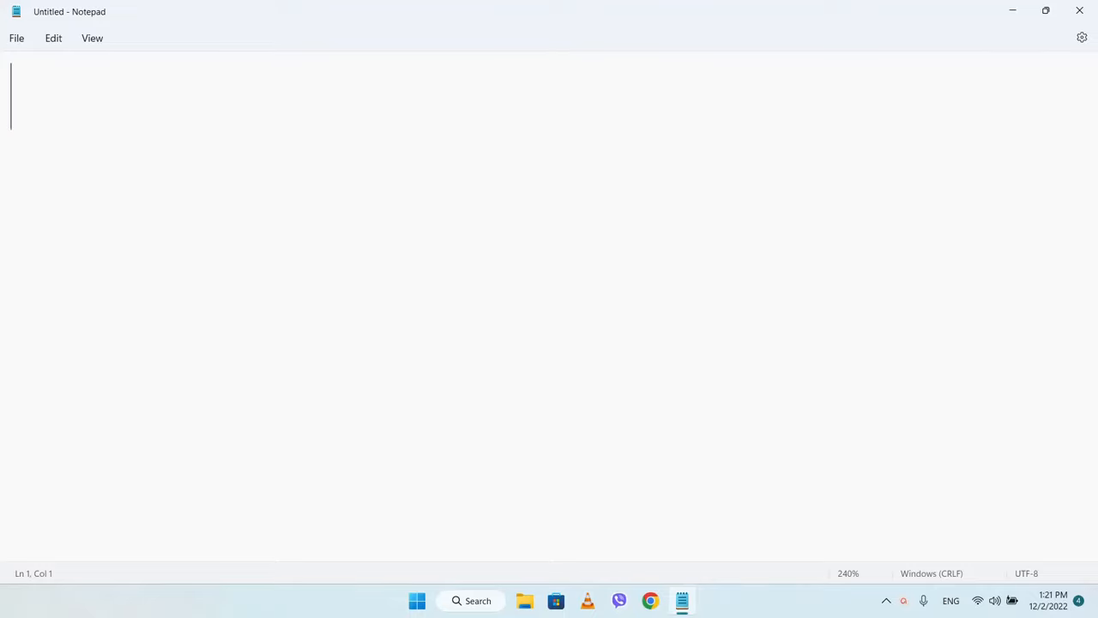
# Clear the English test word 'mero' and switch typing to the Nepali Phonetic keyboard
pyautogui.write('mero')
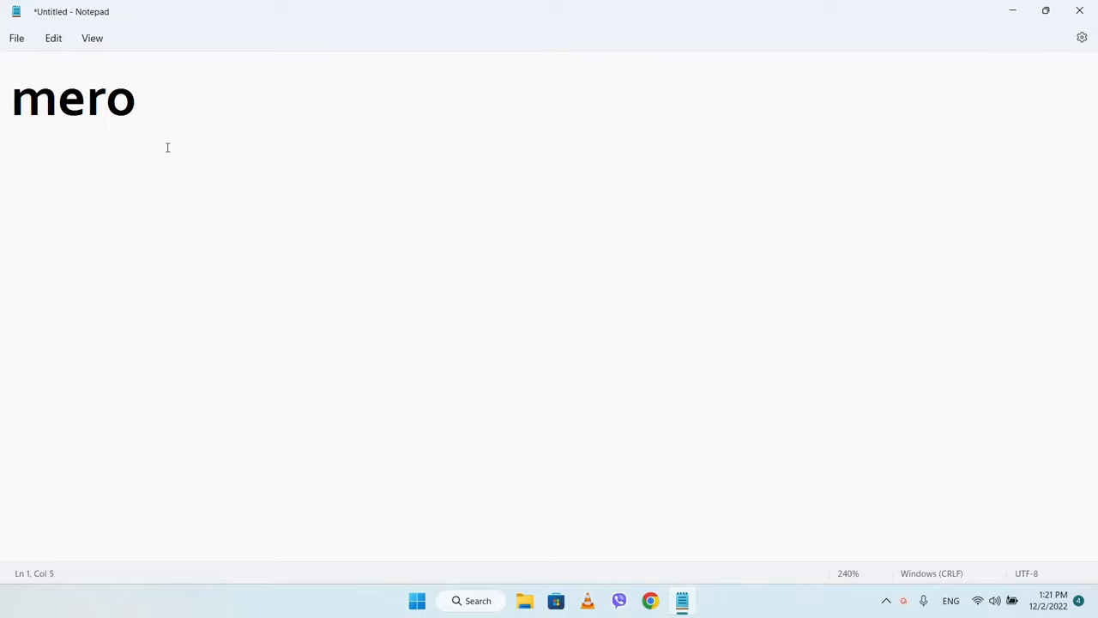
pyautogui.press('Backspace')
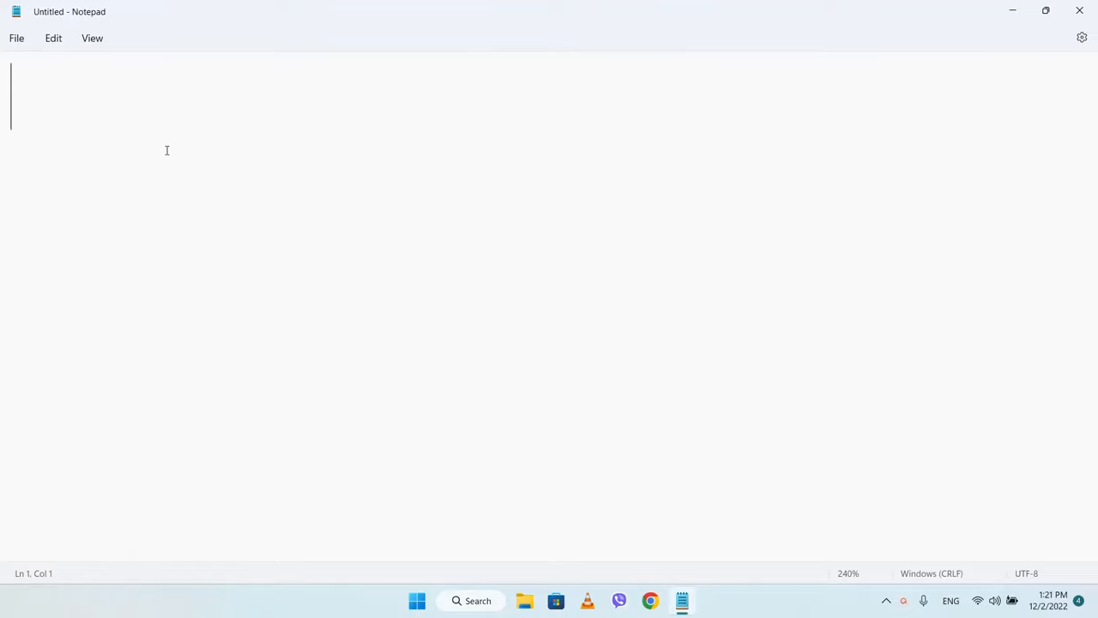
pyautogui.click(951, 601)
pyautogui.write('मेरो')
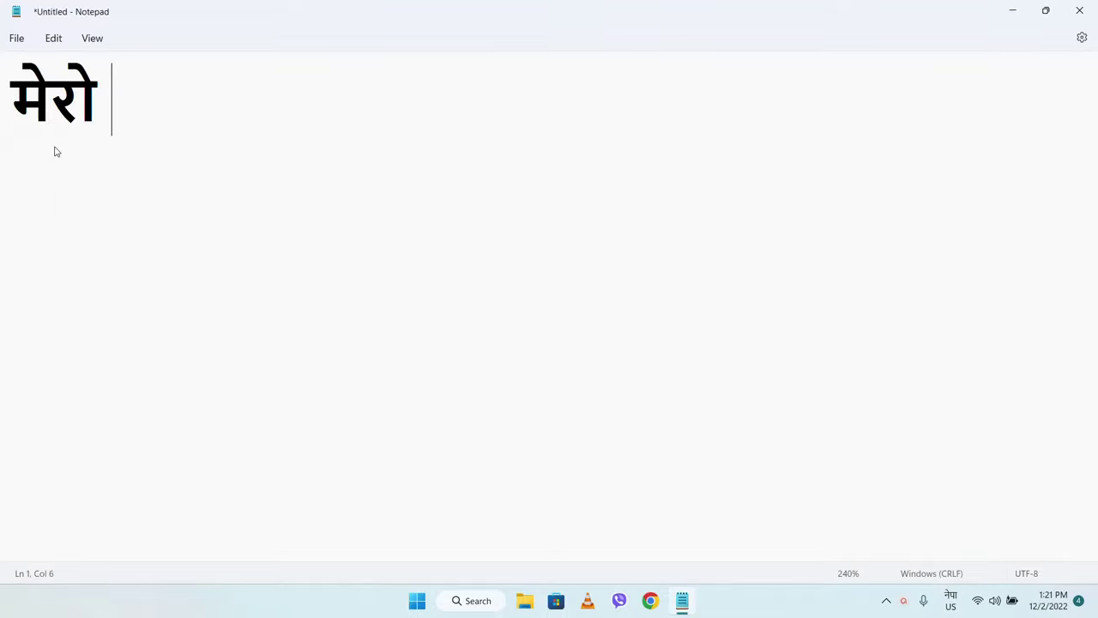
# Write मेरो नाम टुकुस by typing 'na' and 'tuku' and accepting Devanagari suggestions
pyautogui.write('na')
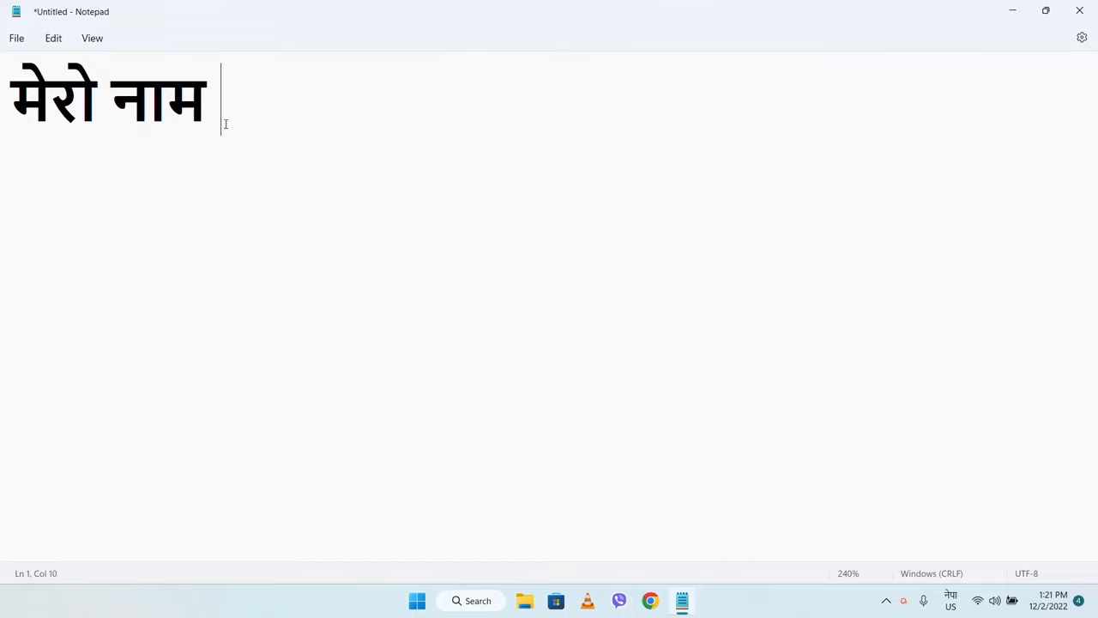
pyautogui.write('tuku')
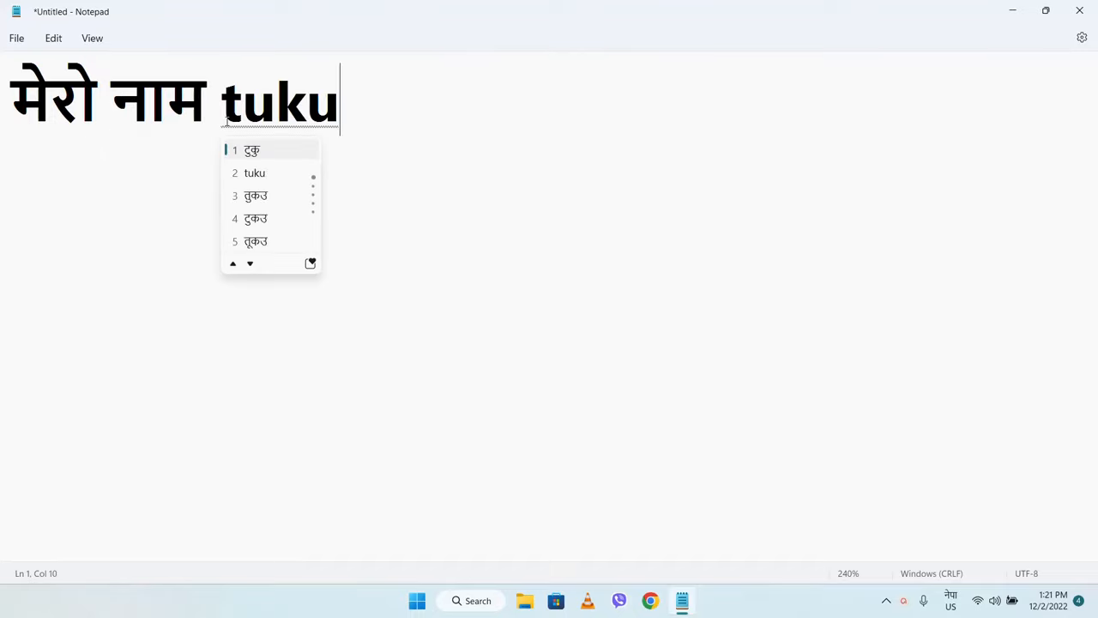
pyautogui.click(252, 151)
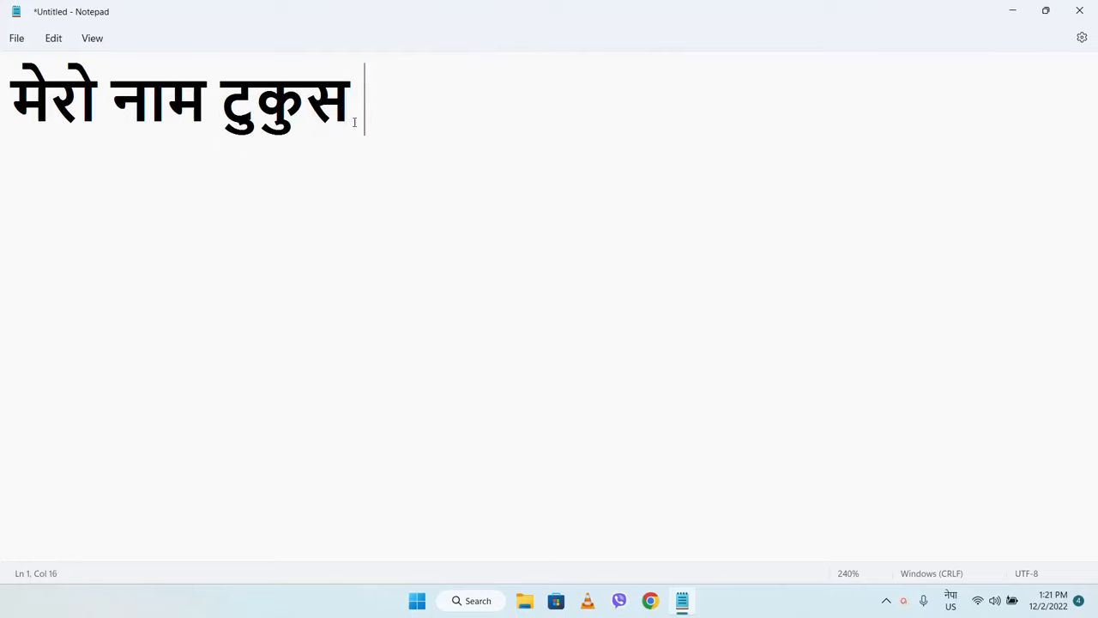
pyautogui.press('ctrl+a')
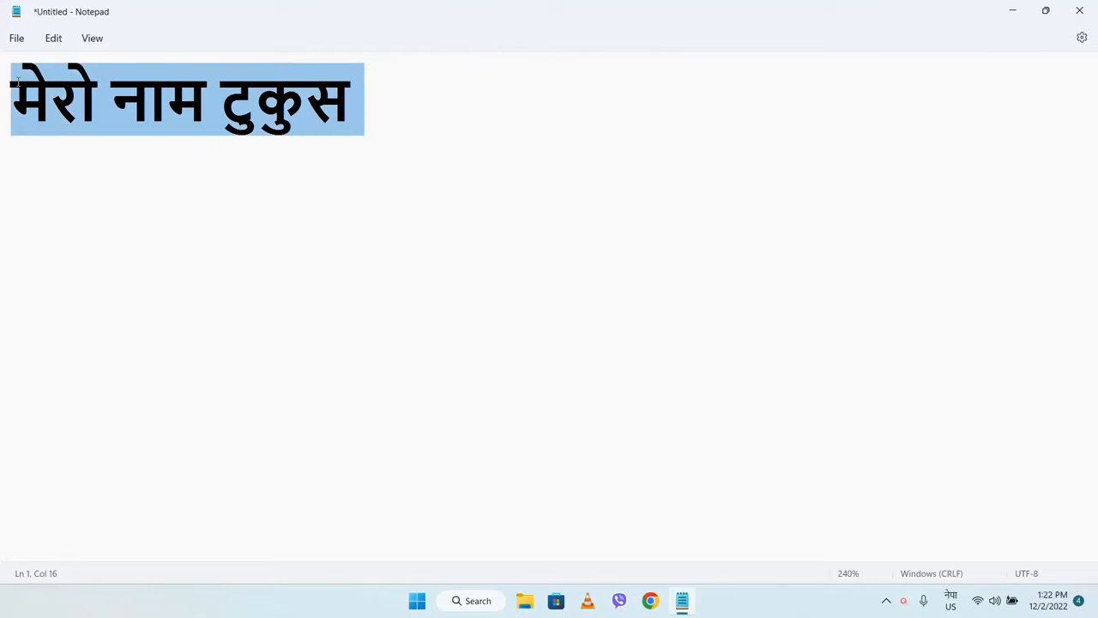
pyautogui.click(394, 124)
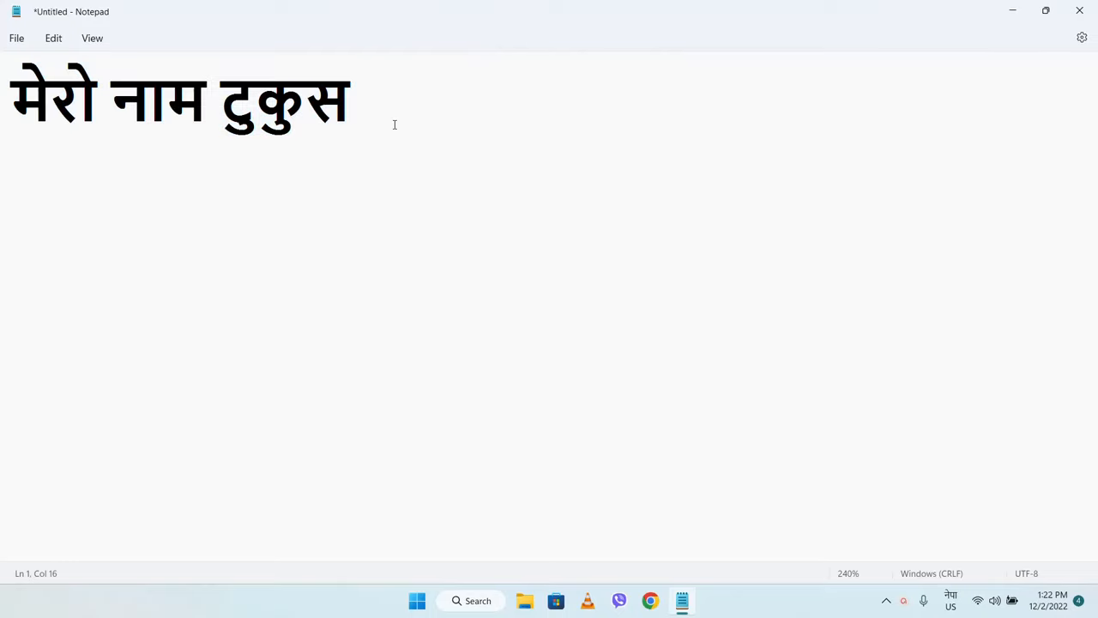
# Type पिप with the Nepali traditional layout, then 'ahjkk' with English input
pyautogui.click(361, 98)
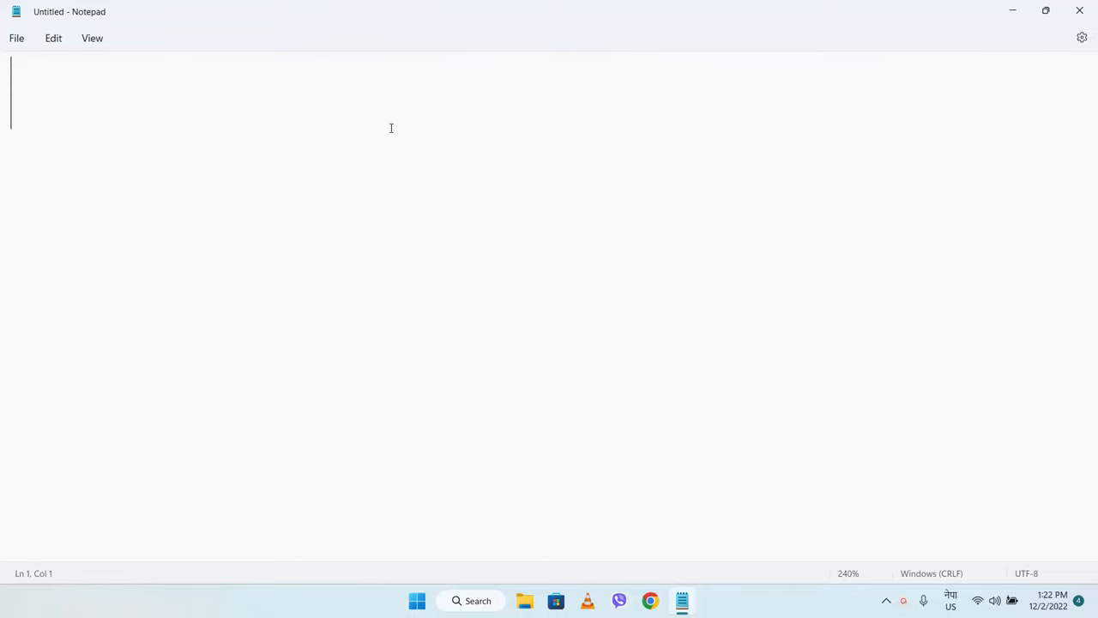
pyautogui.click(950, 600)
pyautogui.write('बमान')
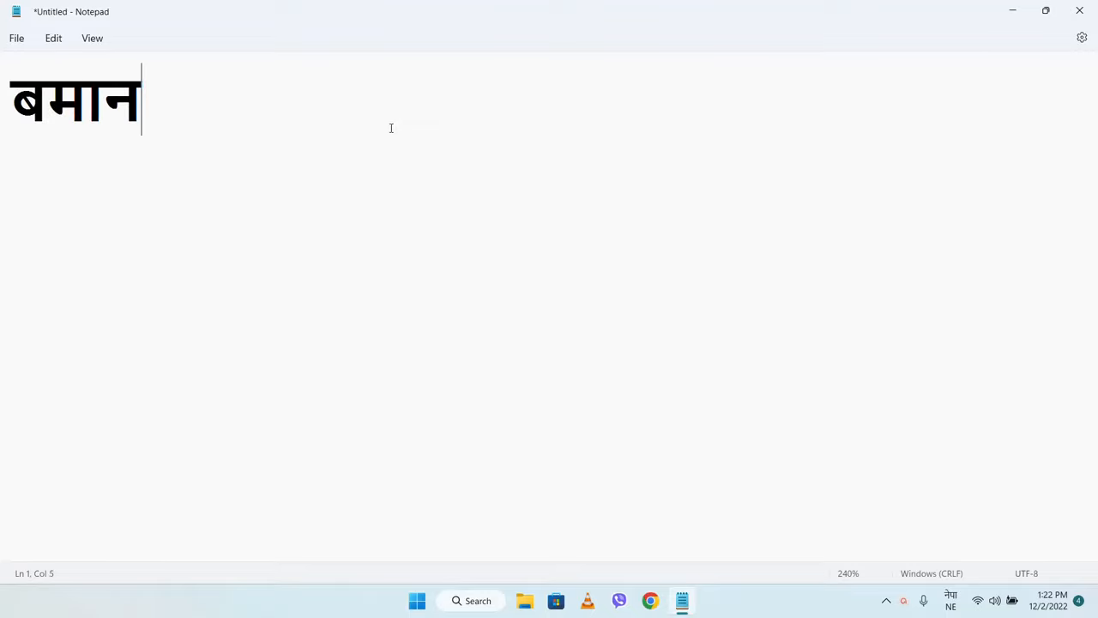
pyautogui.write('पिप')
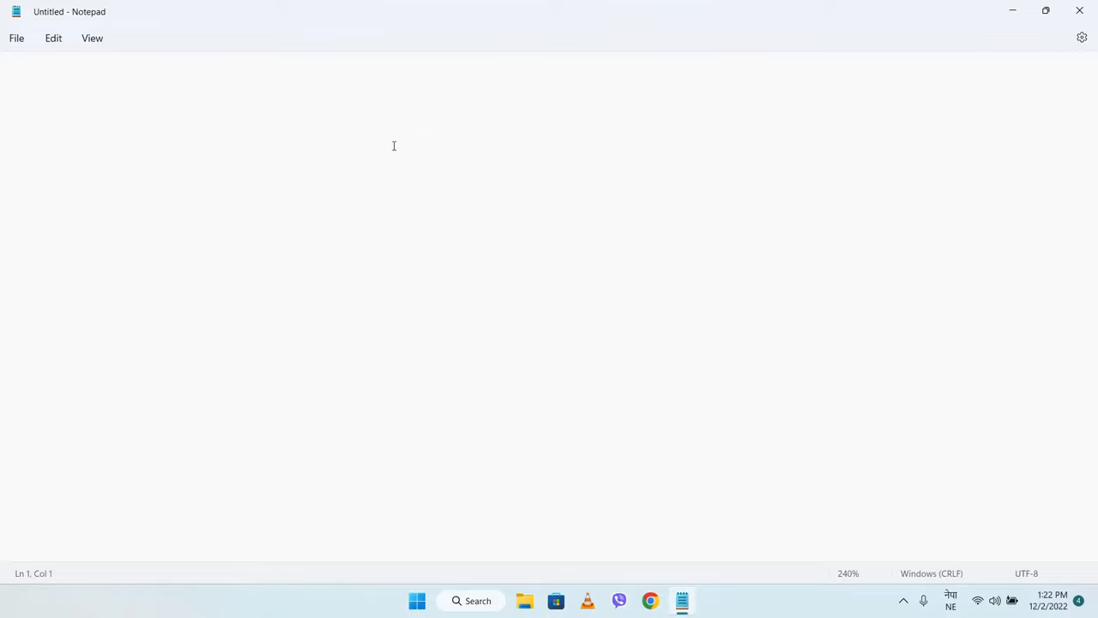
pyautogui.write('a')
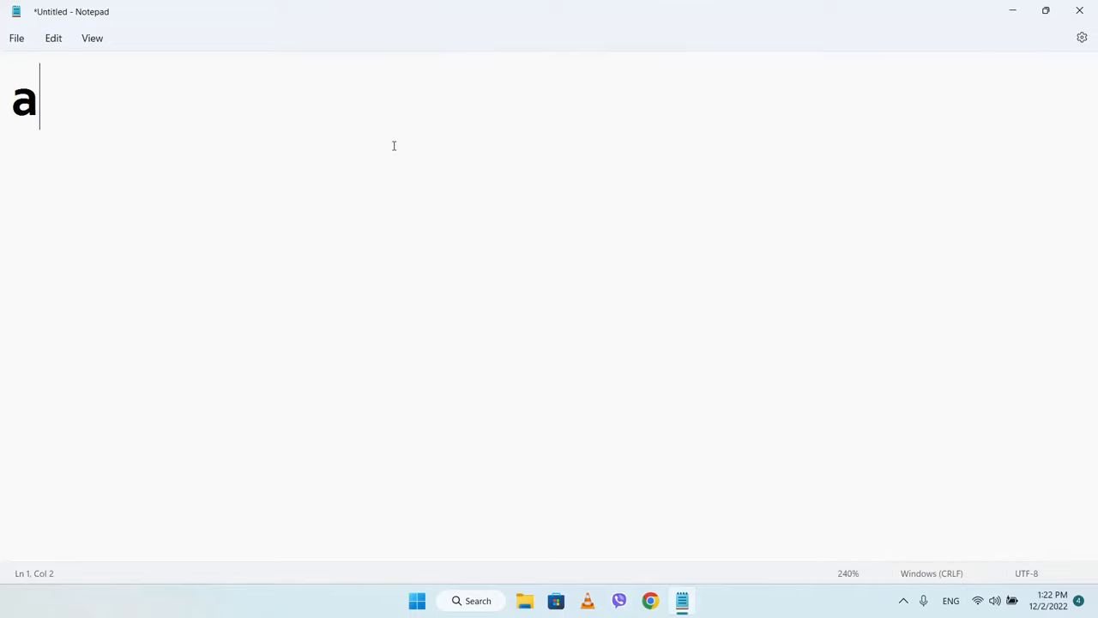
pyautogui.write('hjkk')
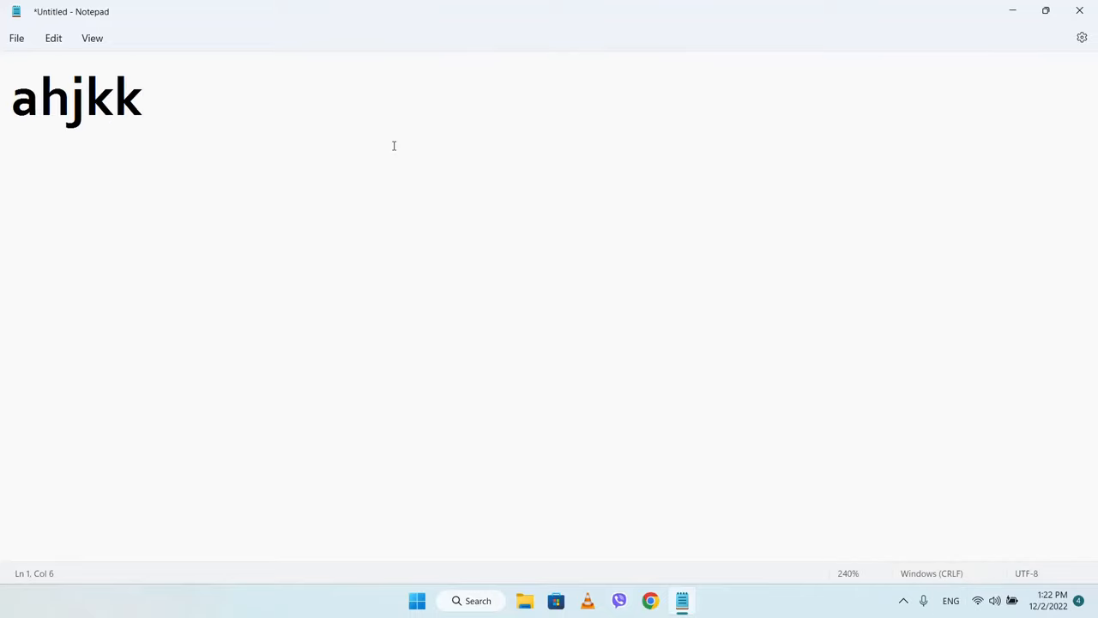
pyautogui.moveTo(472, 98)
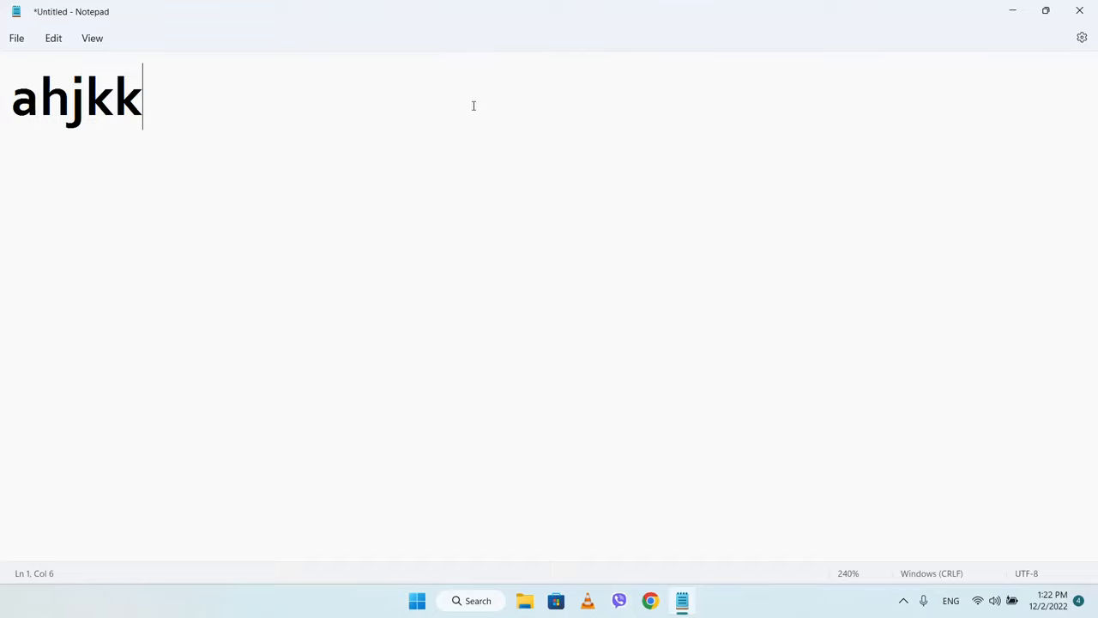
pyautogui.moveTo(479, 106)
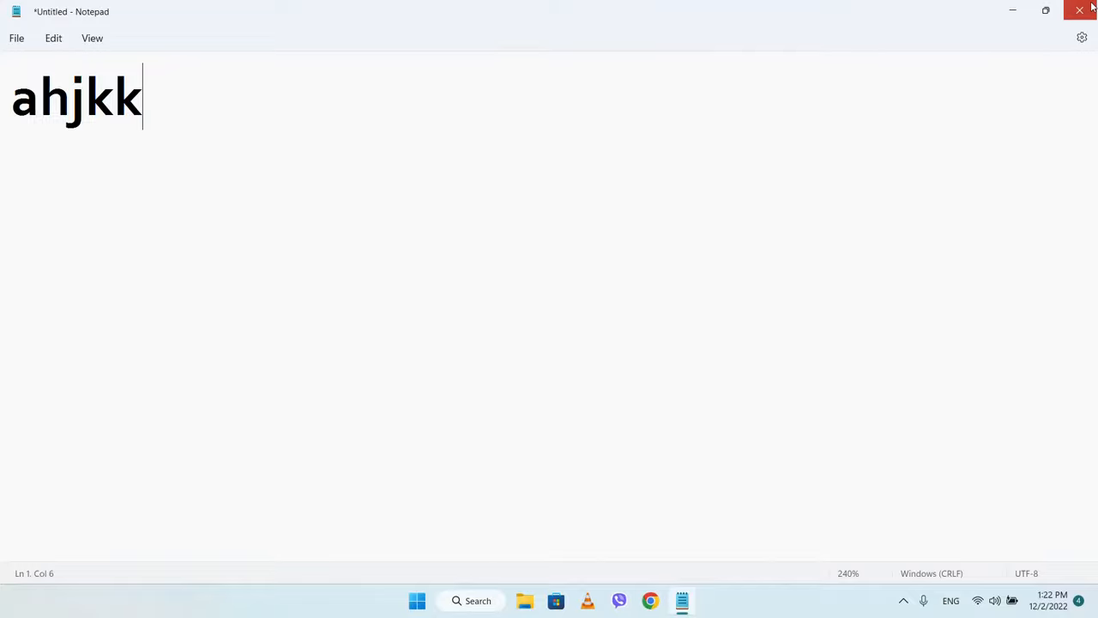
pyautogui.moveTo(554, 336)
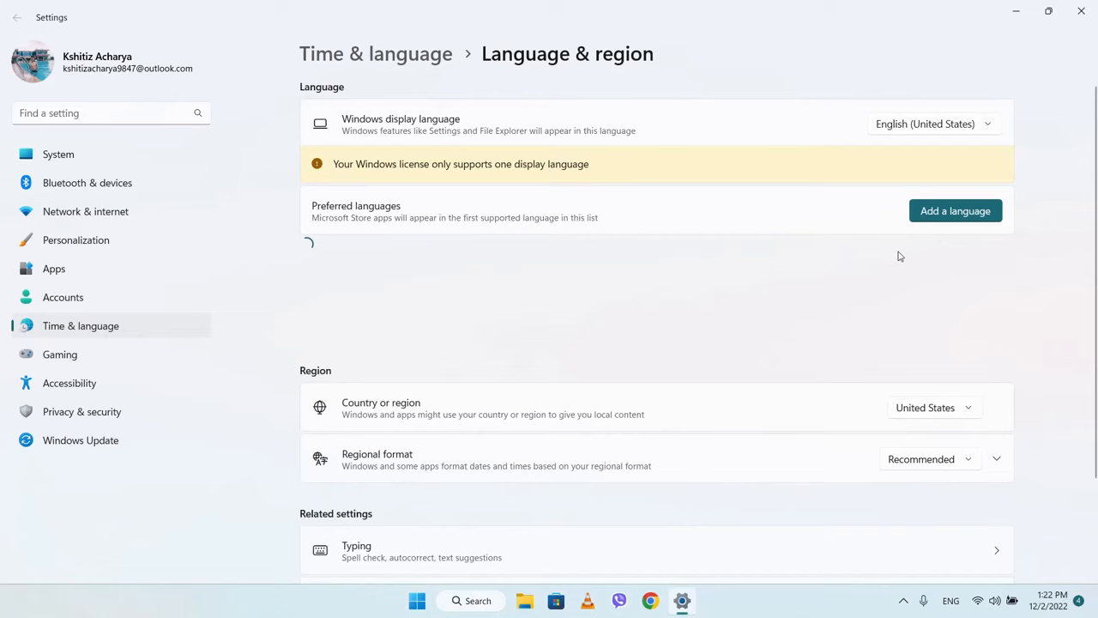
# Remove Nepali (Nepal) from the preferred languages and confirm the removal
pyautogui.click(987, 315)
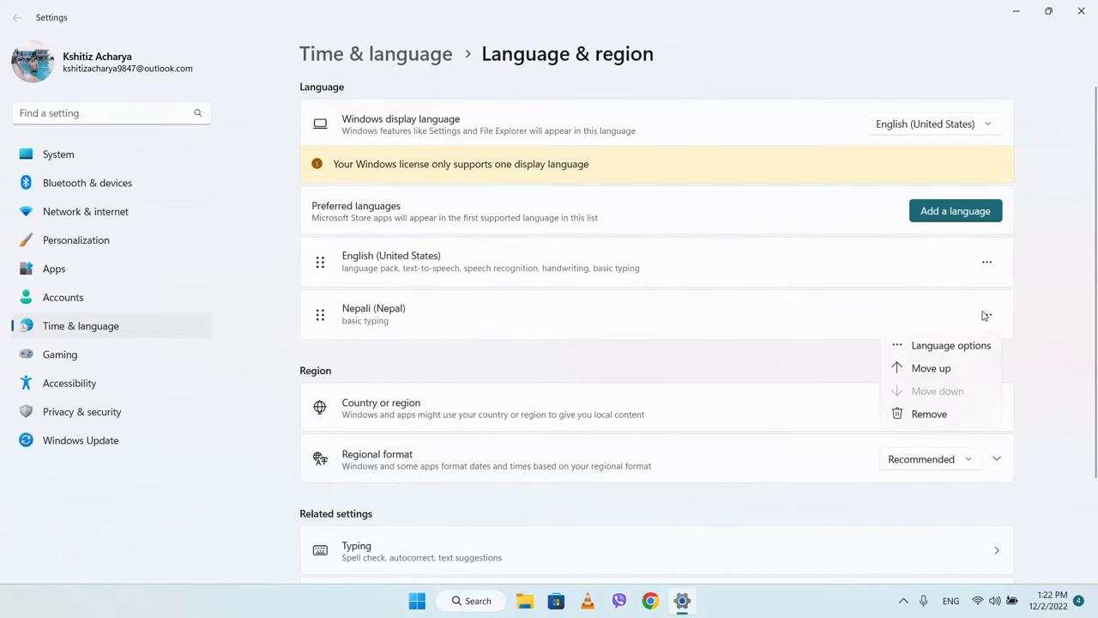
pyautogui.click(930, 413)
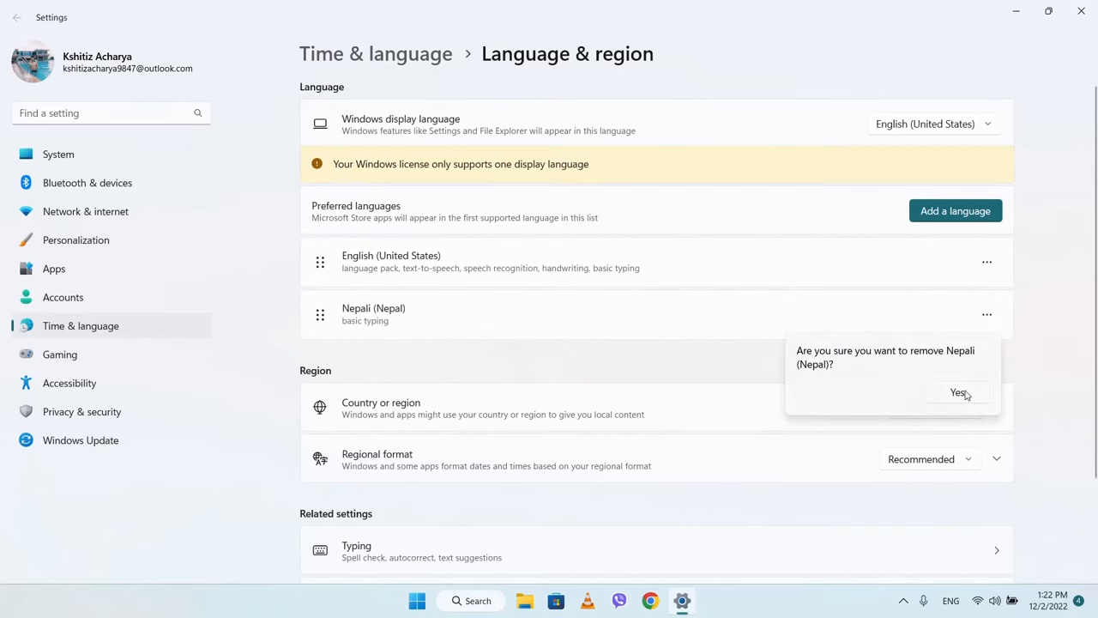
pyautogui.click(957, 392)
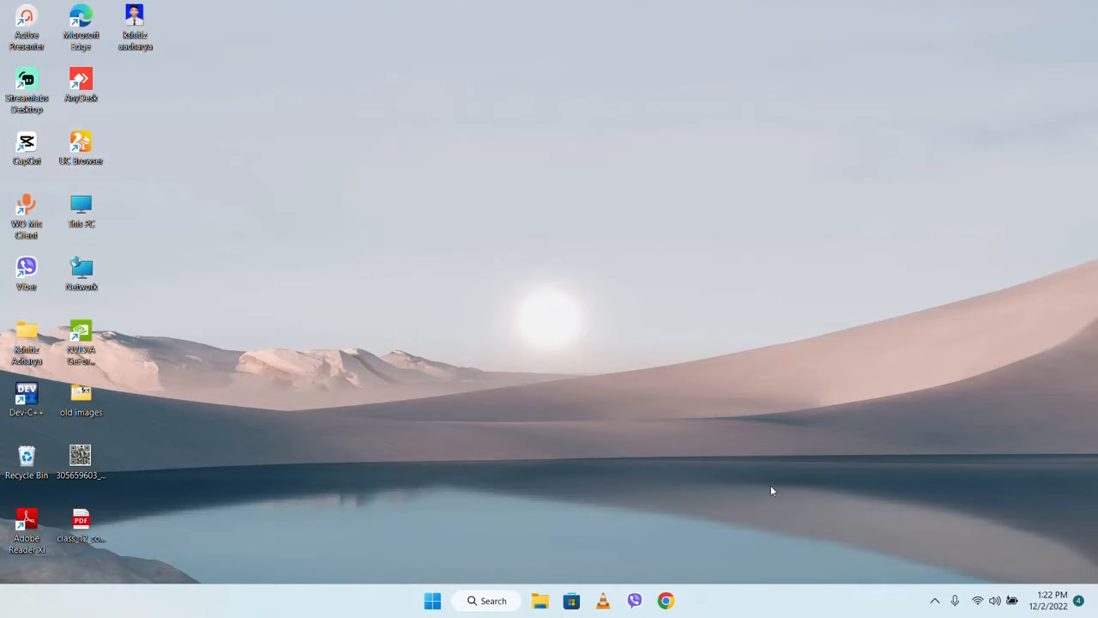
# Launch Windows Settings from Start, landing on the System page
pyautogui.click(486, 600)
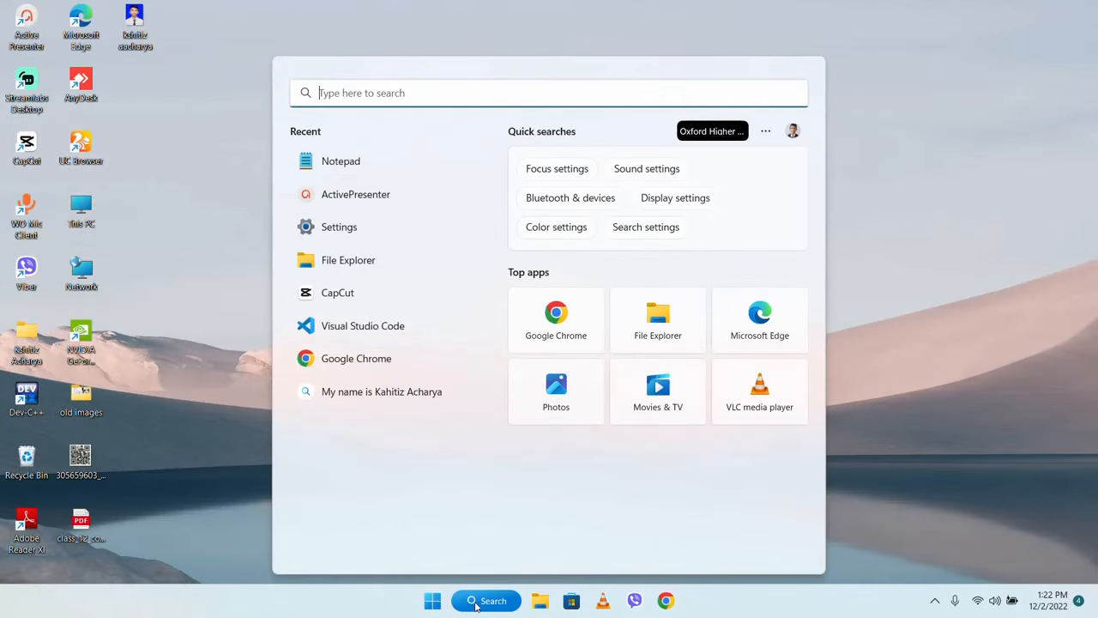
pyautogui.moveTo(398, 226)
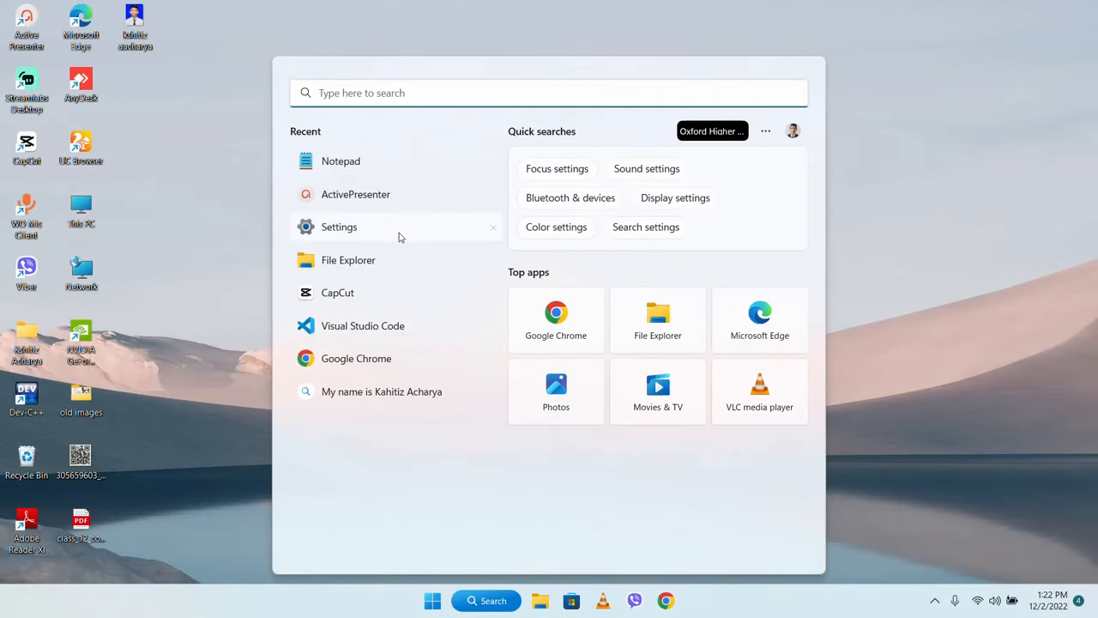
pyautogui.moveTo(391, 239)
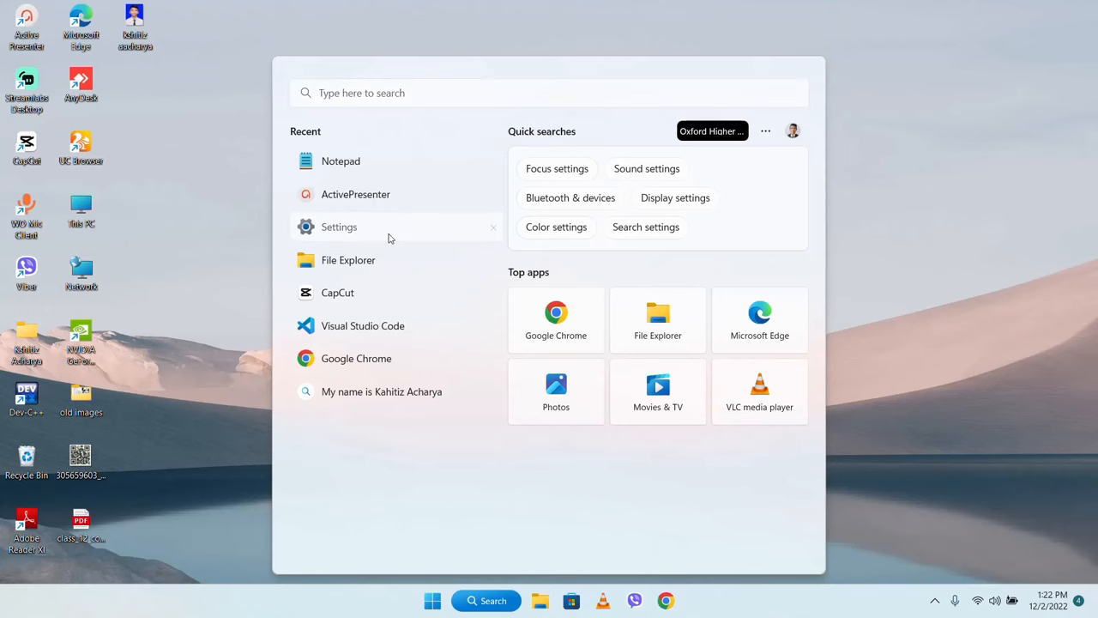
pyautogui.click(340, 226)
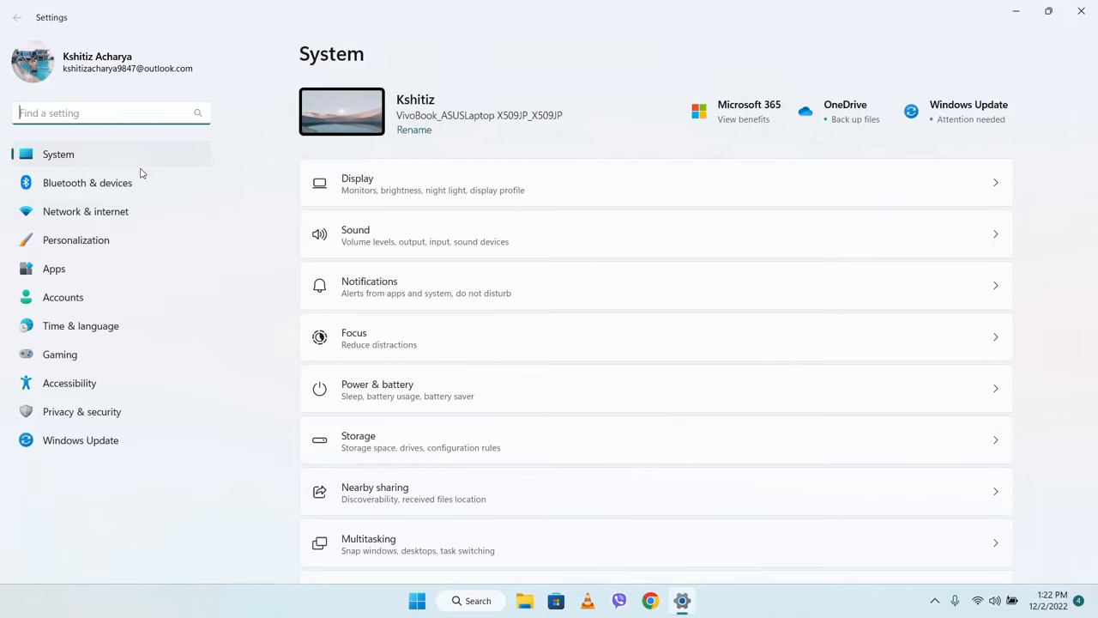
pyautogui.moveTo(80, 326)
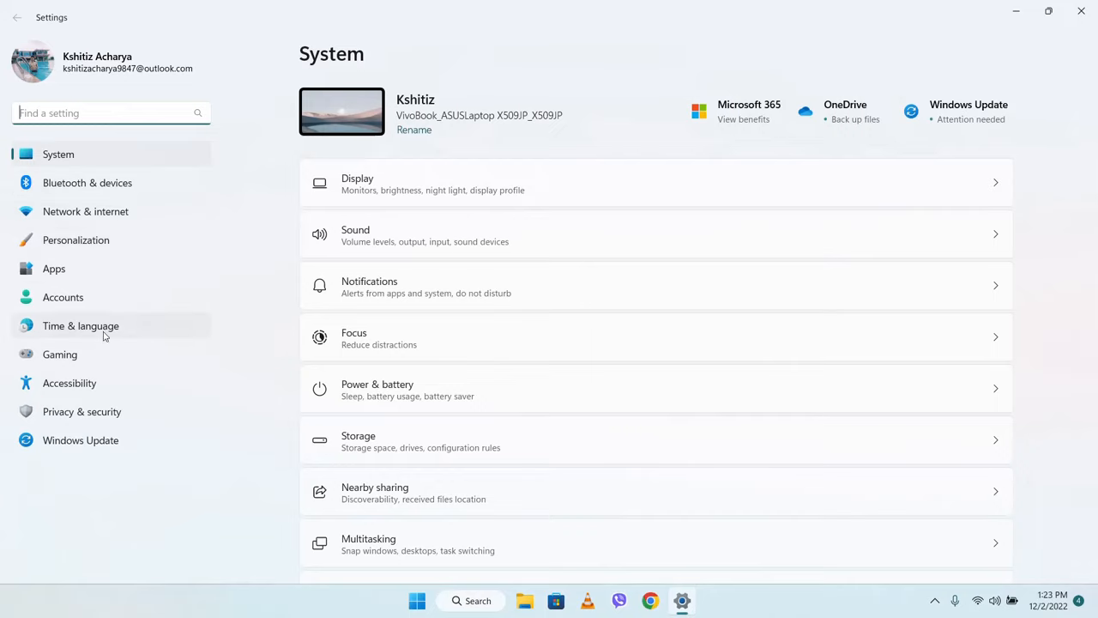
# Search 'nep' in Add a language and install Nepali (Nepal) beneath English (United States)
pyautogui.click(81, 326)
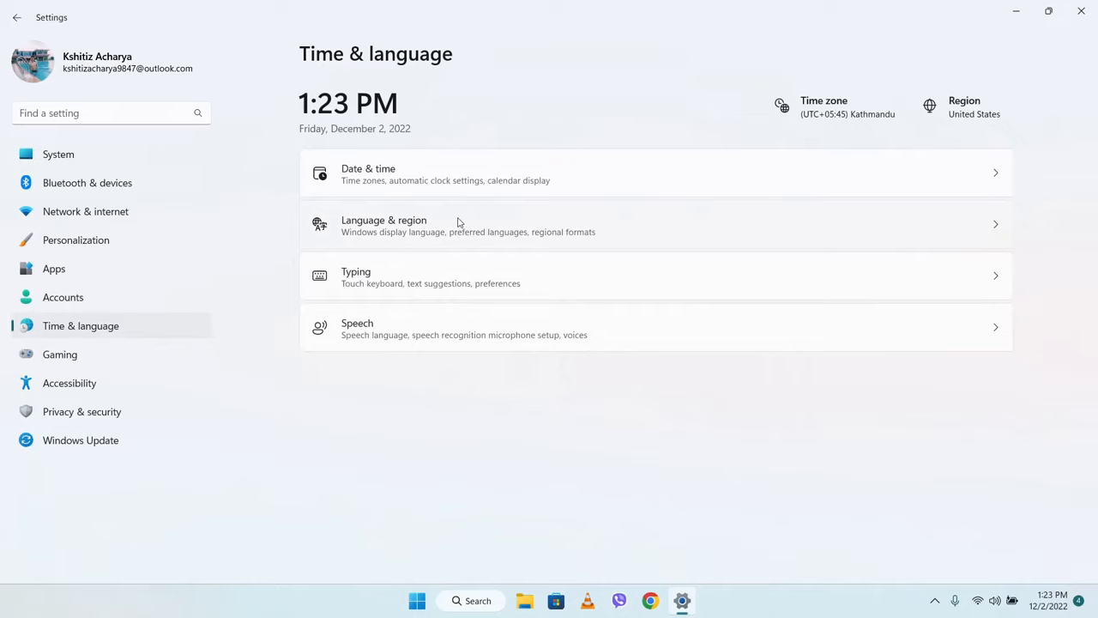
pyautogui.moveTo(529, 232)
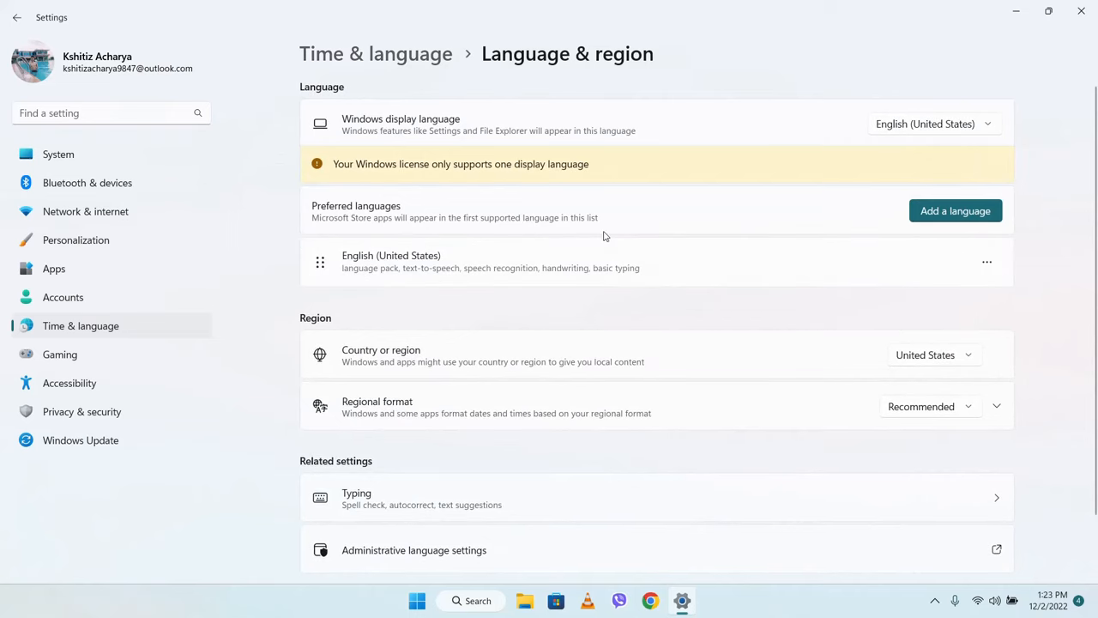
pyautogui.moveTo(335, 258)
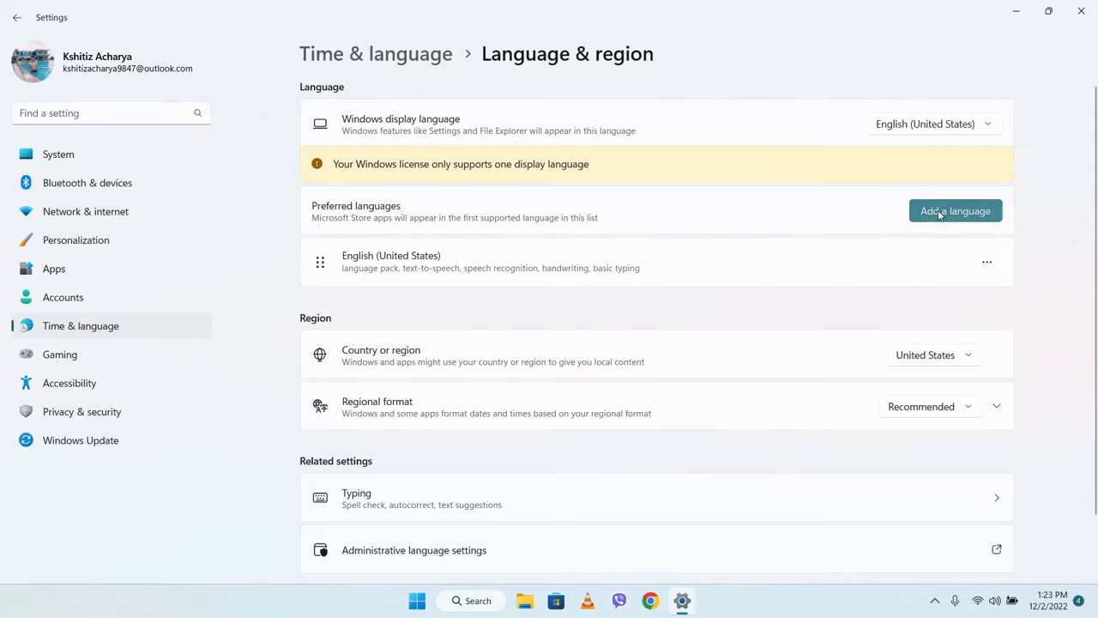
pyautogui.click(954, 209)
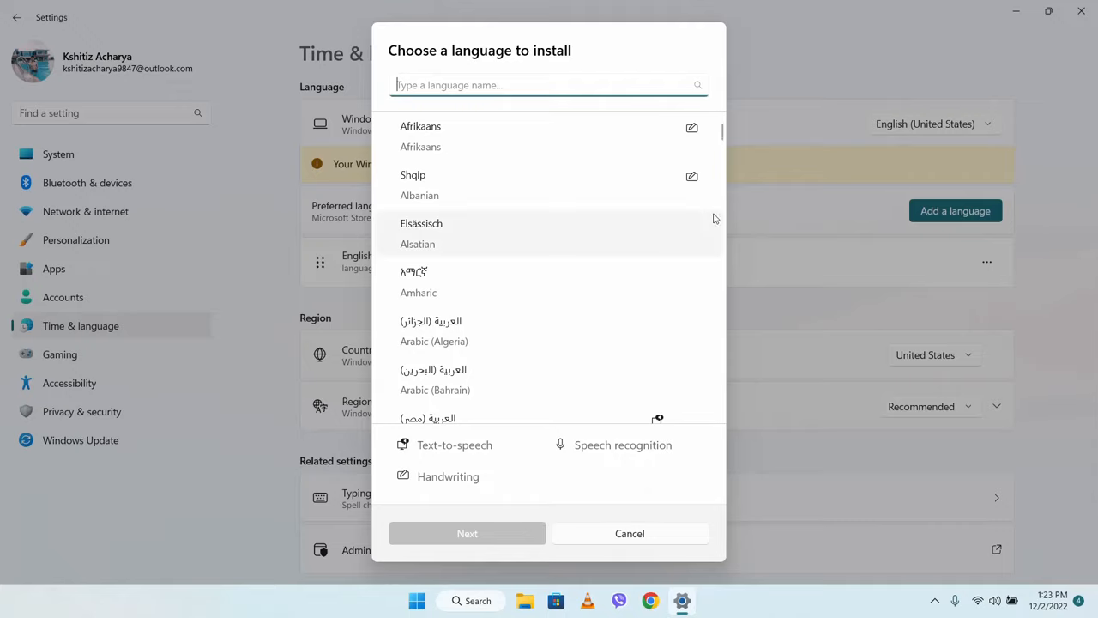
pyautogui.write('nep')
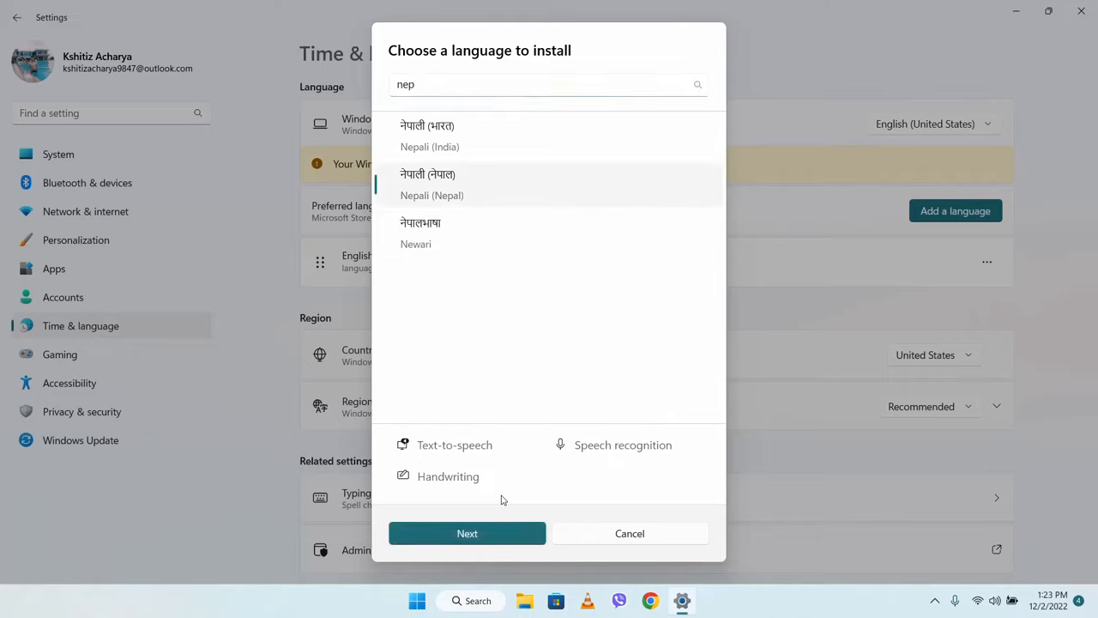
pyautogui.click(466, 532)
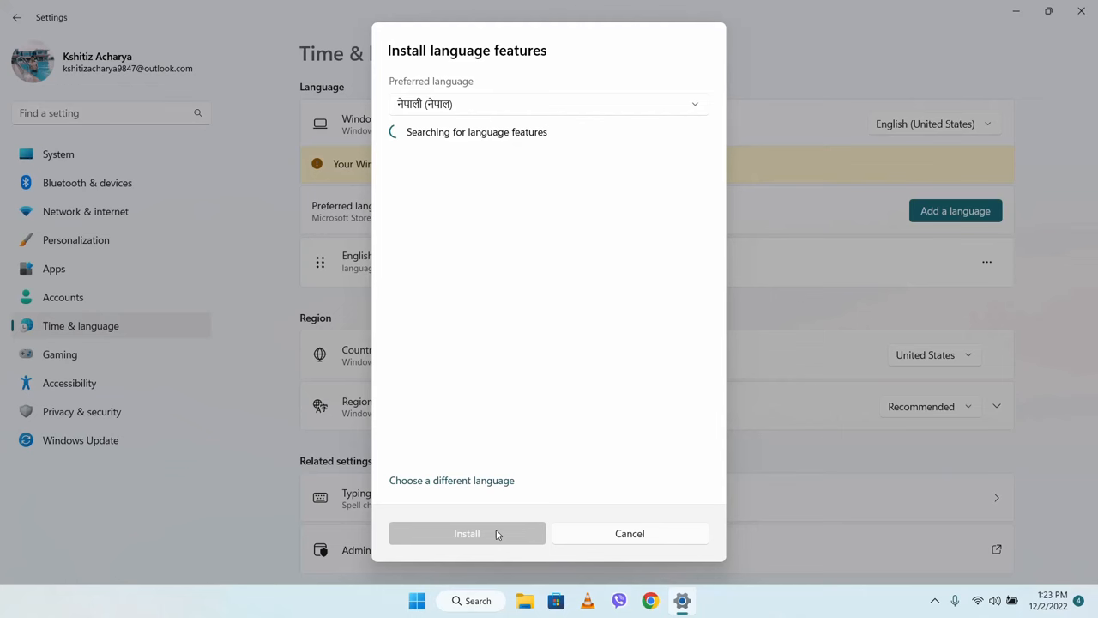
pyautogui.click(467, 531)
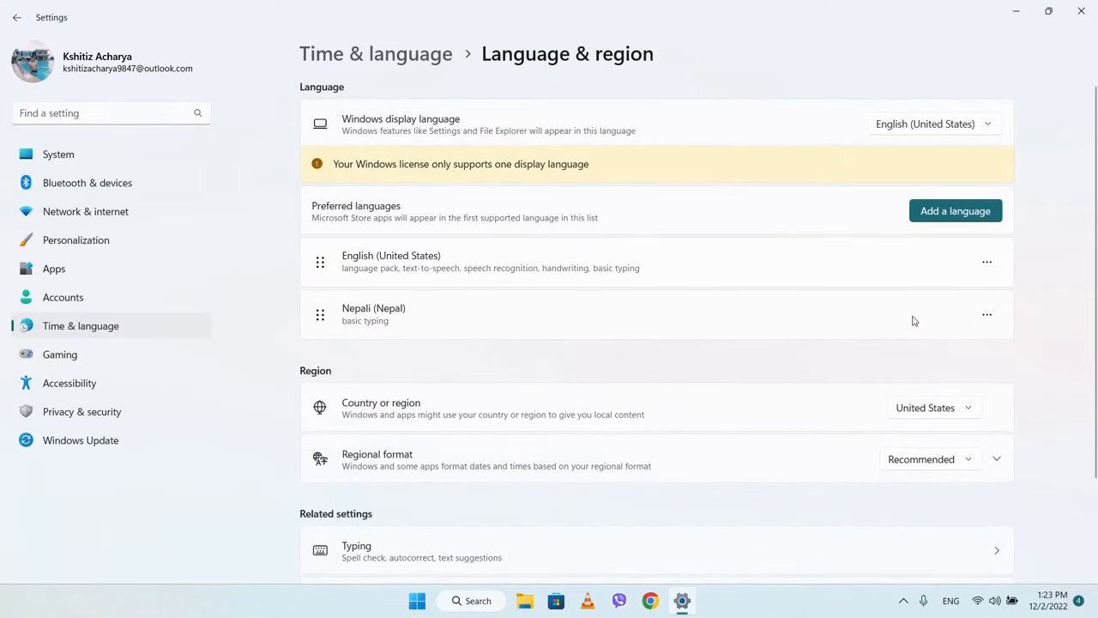
# Open Nepali (Nepal)'s language options and list the keyboards available to add
pyautogui.click(987, 314)
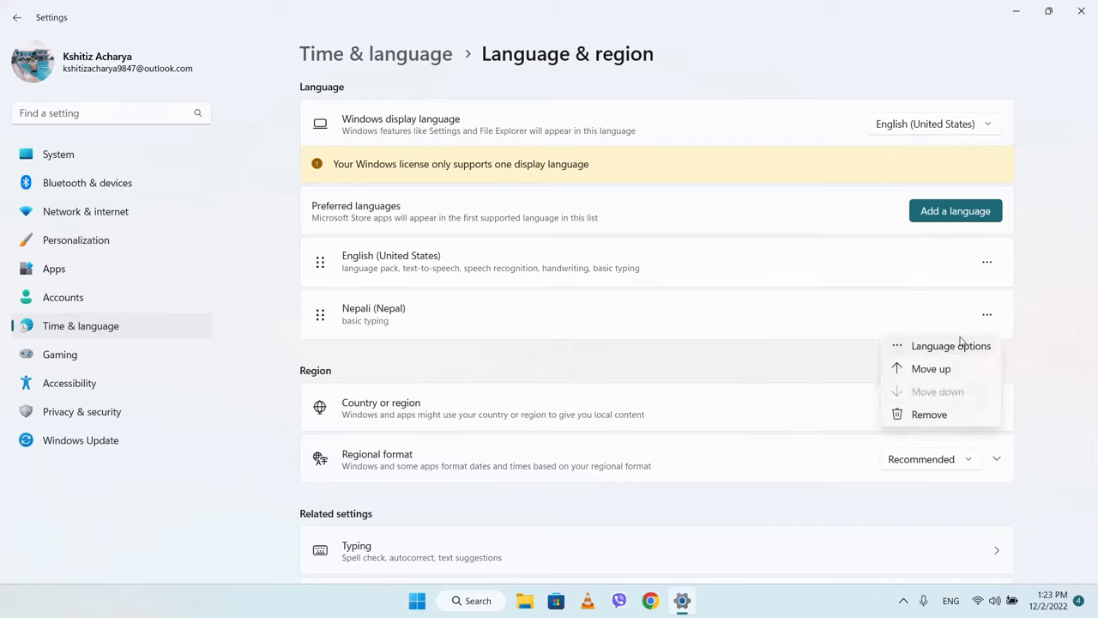
pyautogui.moveTo(960, 341)
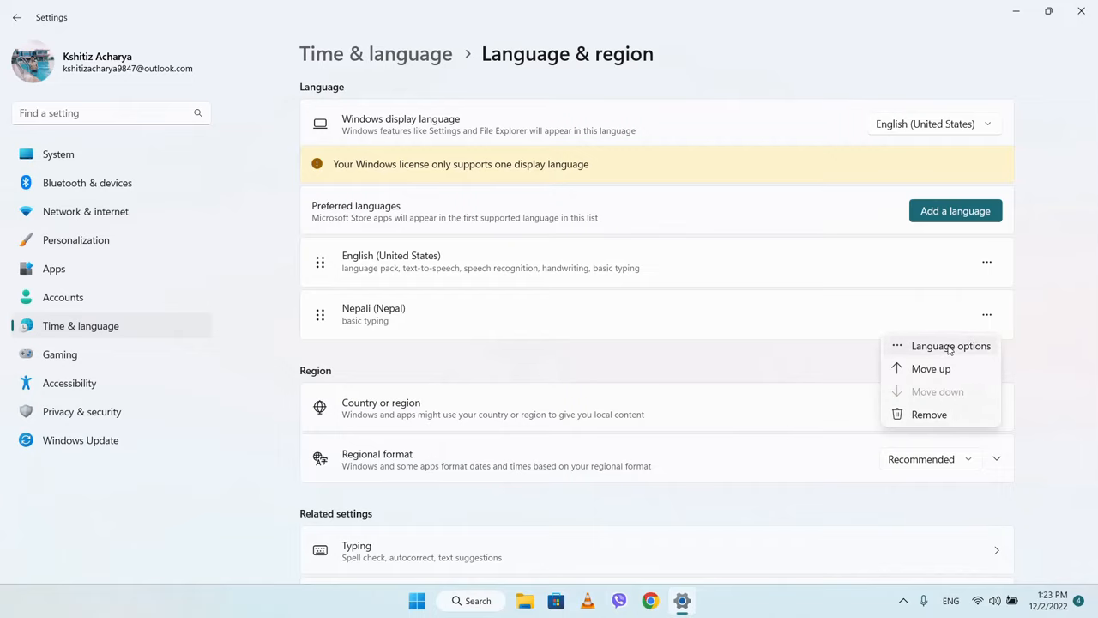
pyautogui.click(950, 345)
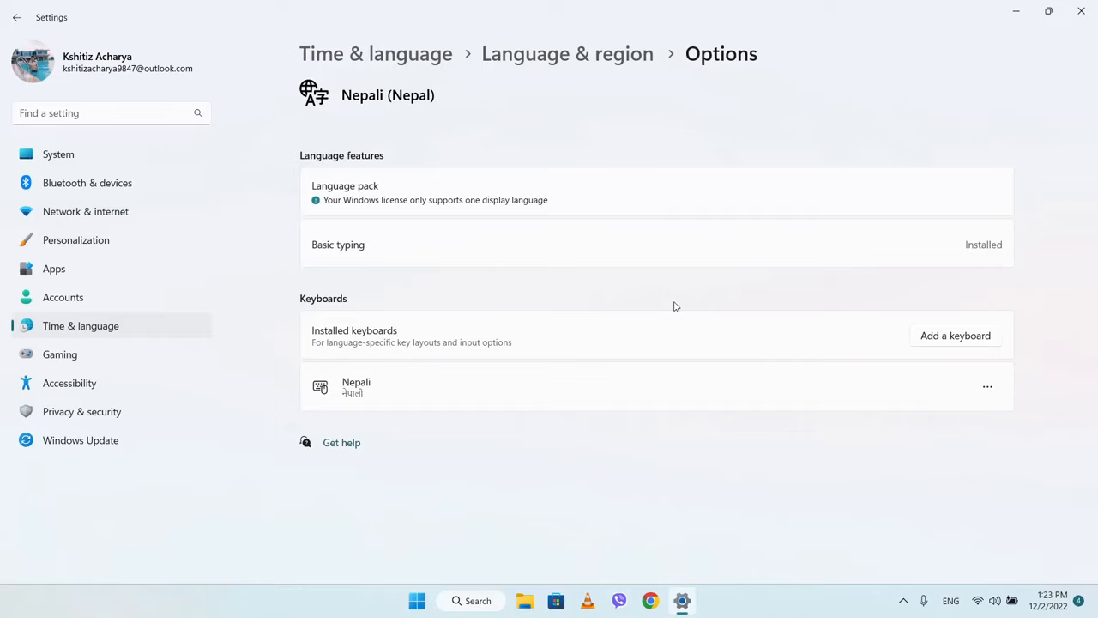
pyautogui.moveTo(954, 334)
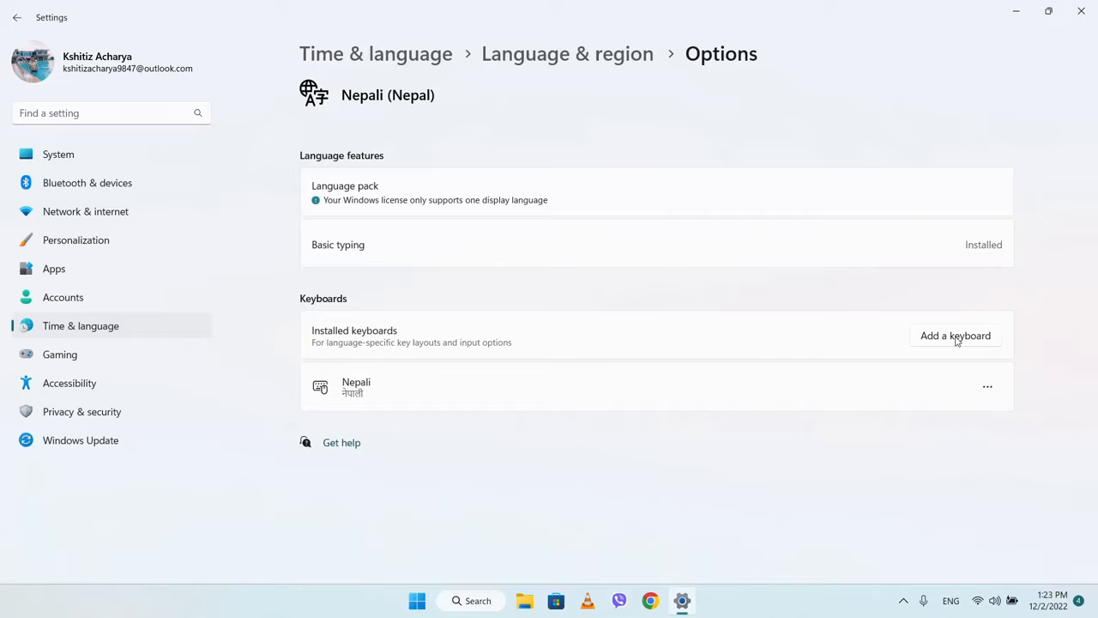
pyautogui.click(953, 335)
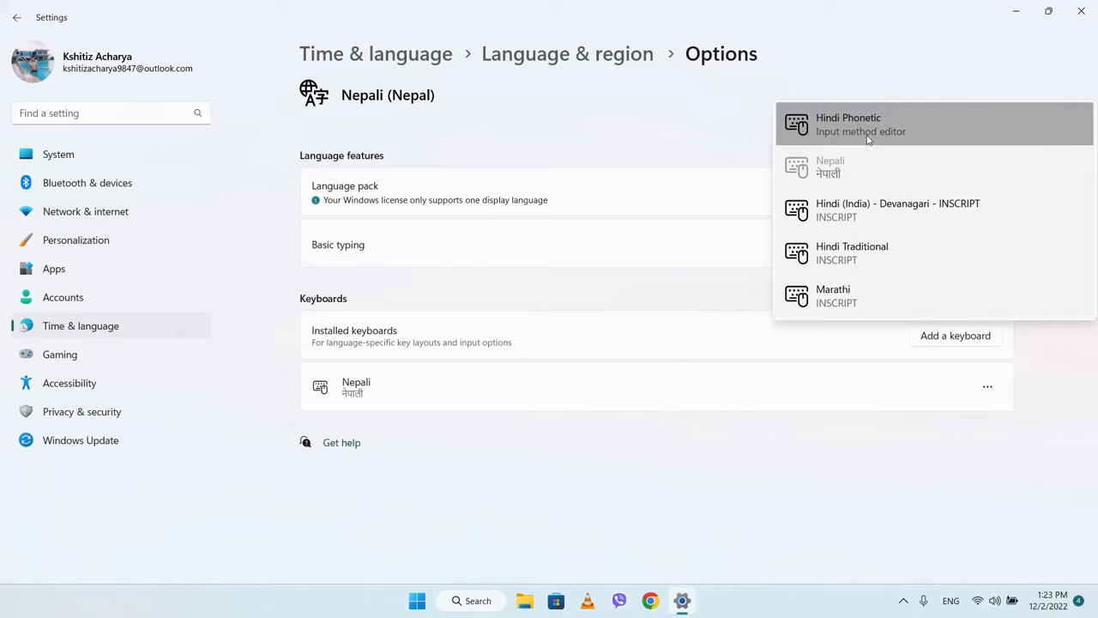
pyautogui.moveTo(885, 127)
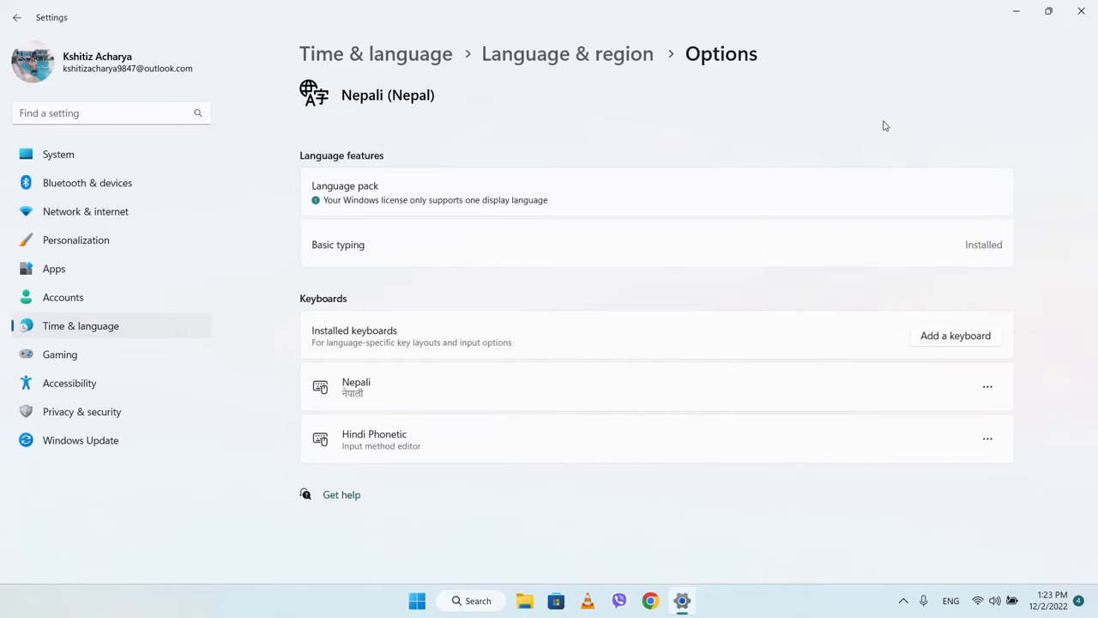
pyautogui.moveTo(590, 350)
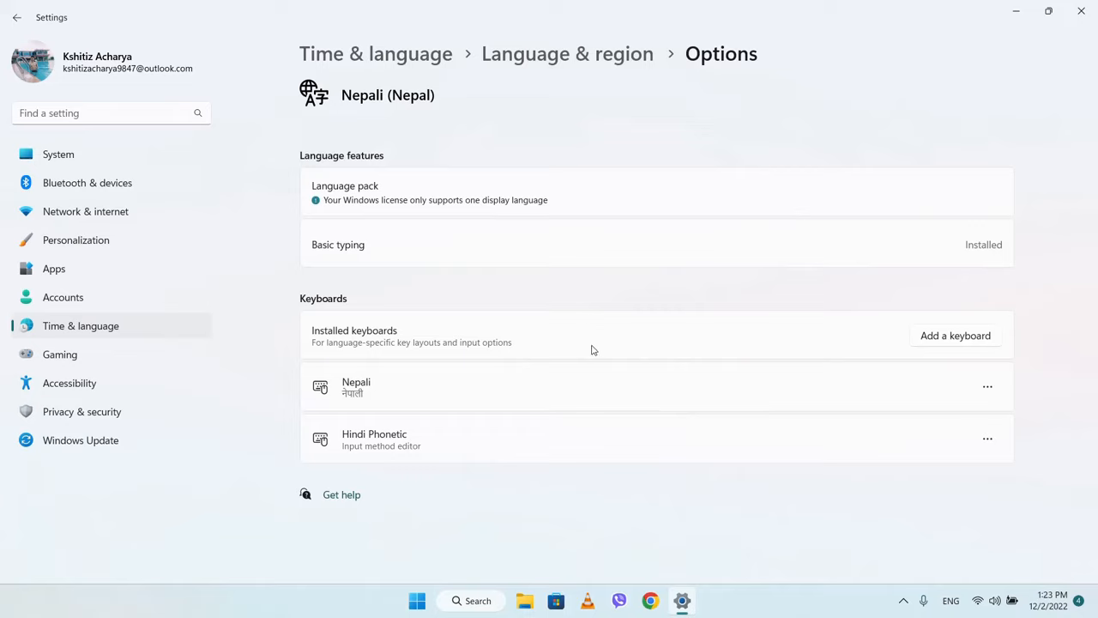
pyautogui.moveTo(440, 233)
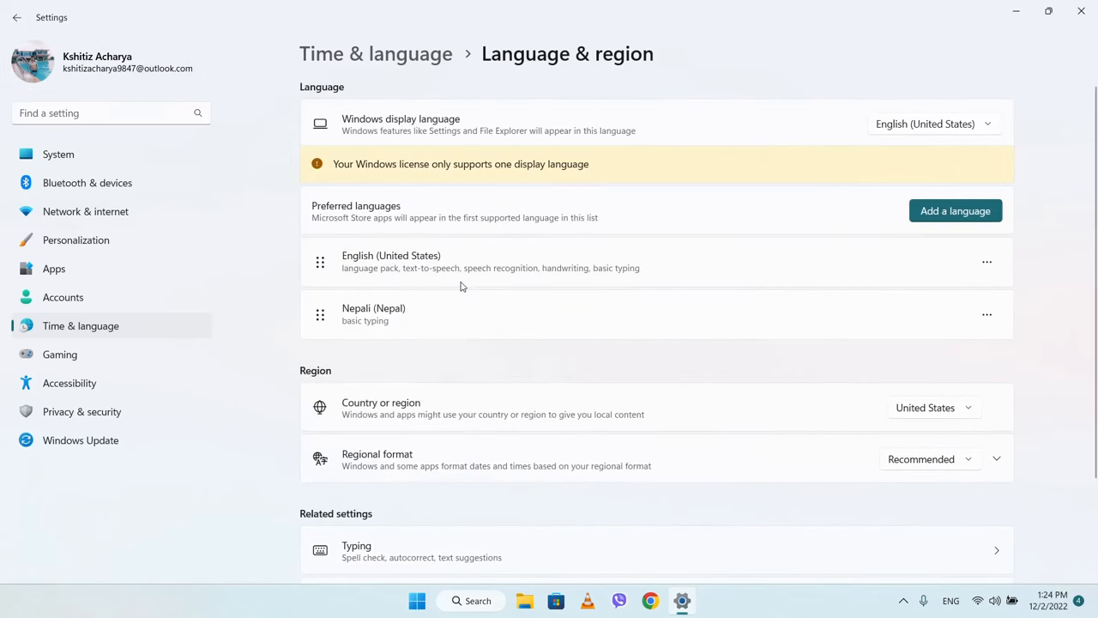
pyautogui.moveTo(505, 371)
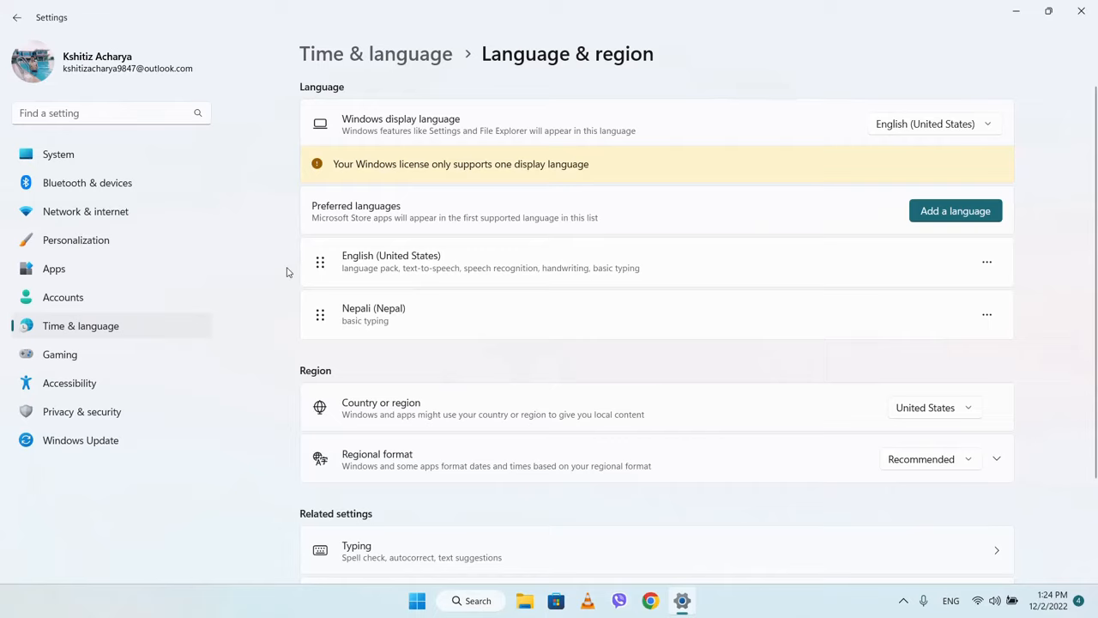
pyautogui.moveTo(429, 342)
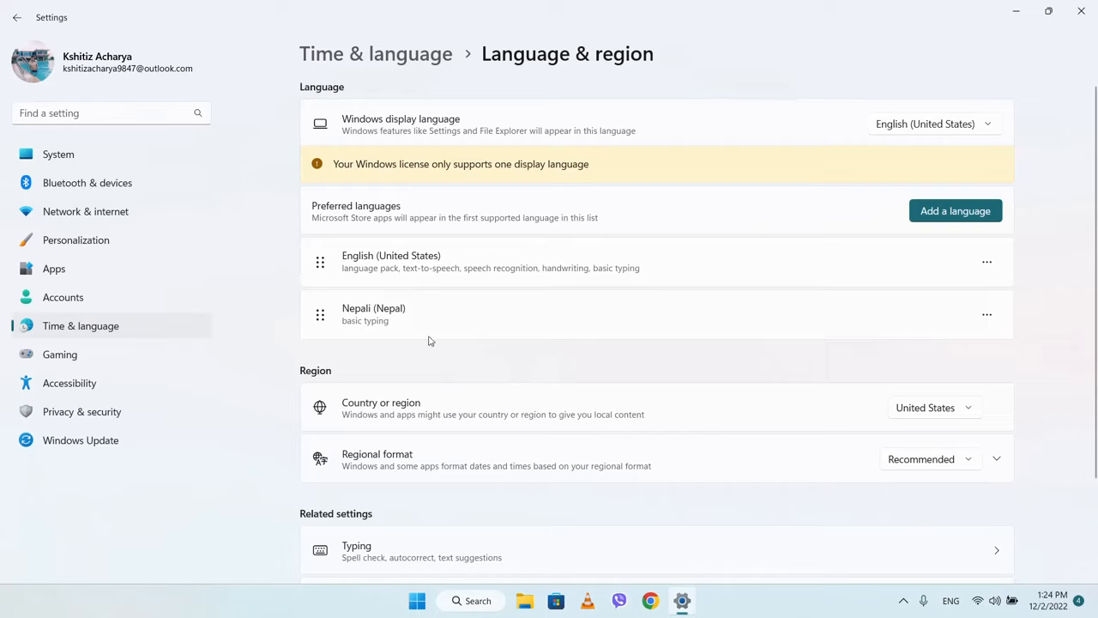
pyautogui.moveTo(939, 86)
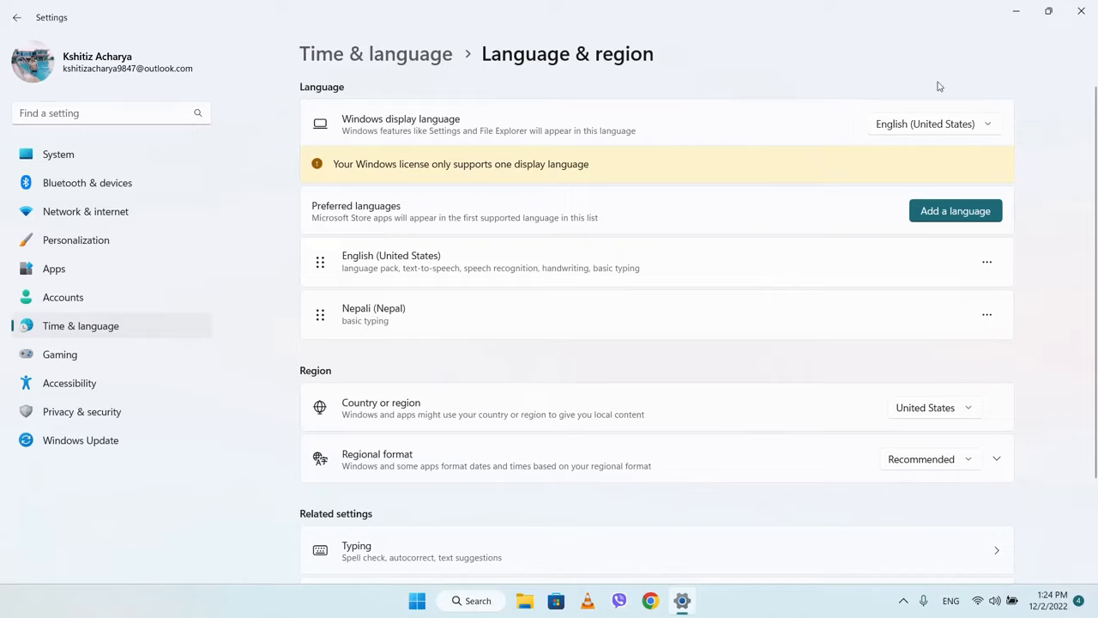
pyautogui.moveTo(1016, 14)
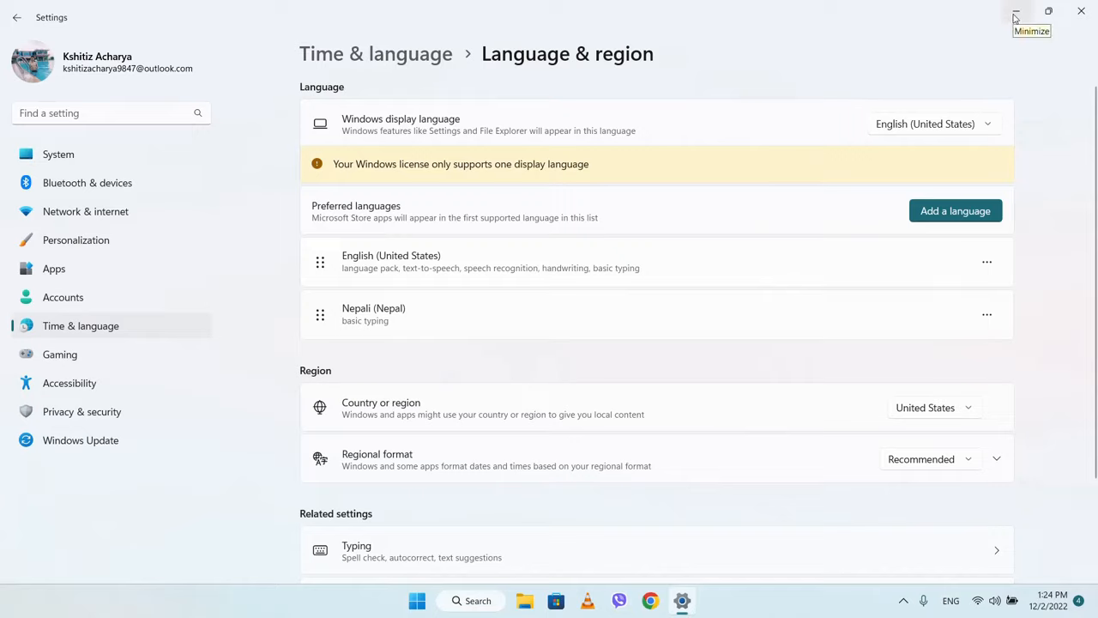
pyautogui.moveTo(337, 283)
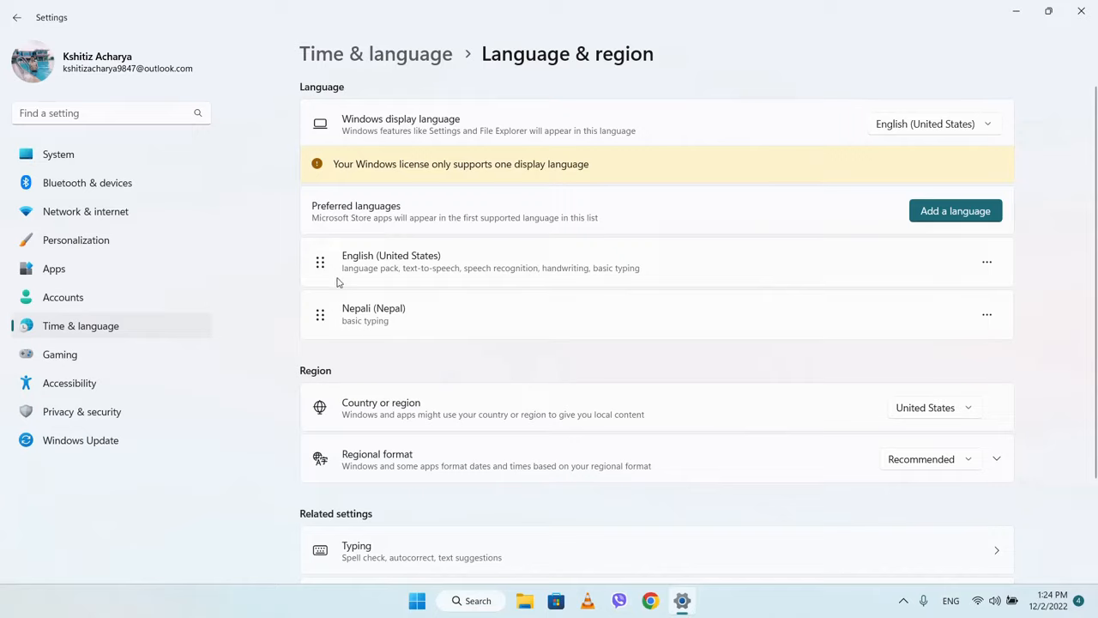
pyautogui.moveTo(956, 345)
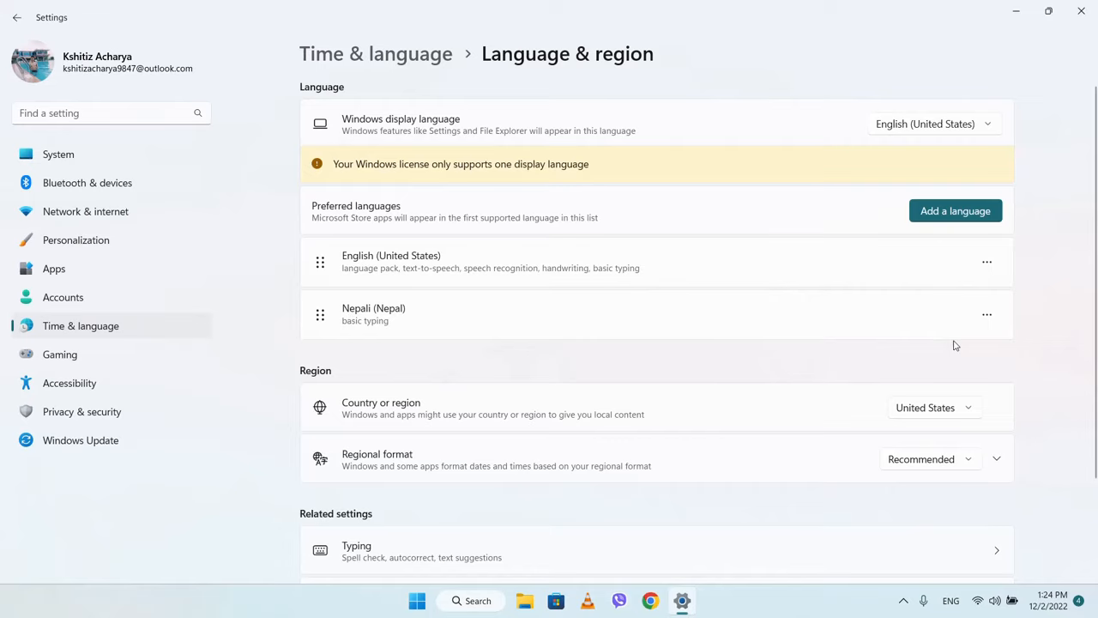
# Review Nepali (Nepal)'s installed Nepali and Hindi Phonetic keyboards, then close Settings
pyautogui.click(986, 314)
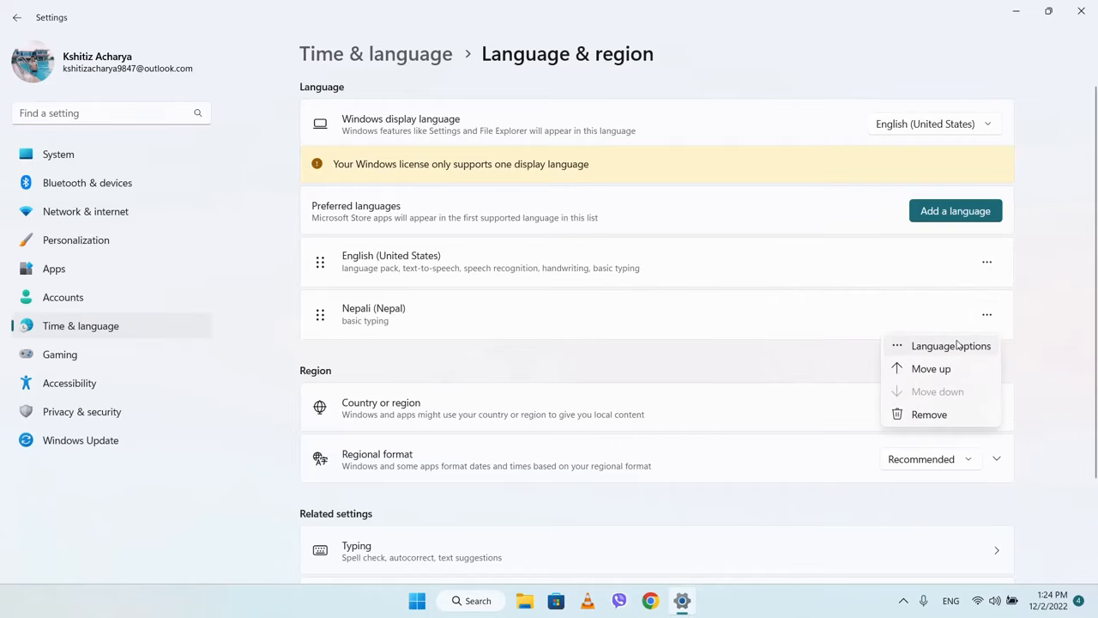
pyautogui.click(950, 344)
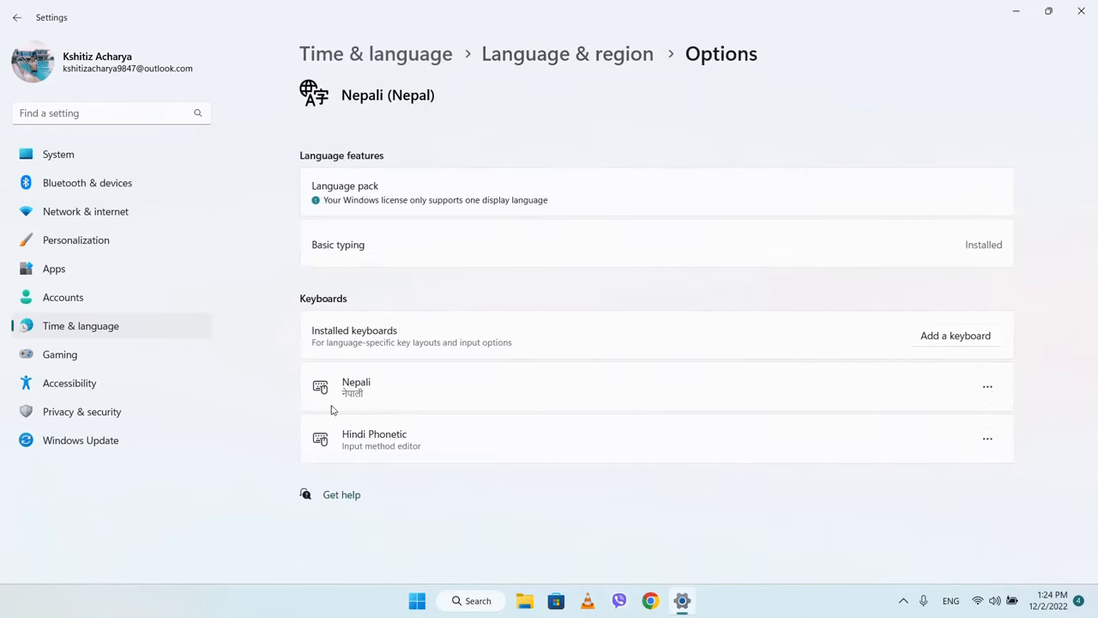
pyautogui.moveTo(357, 438)
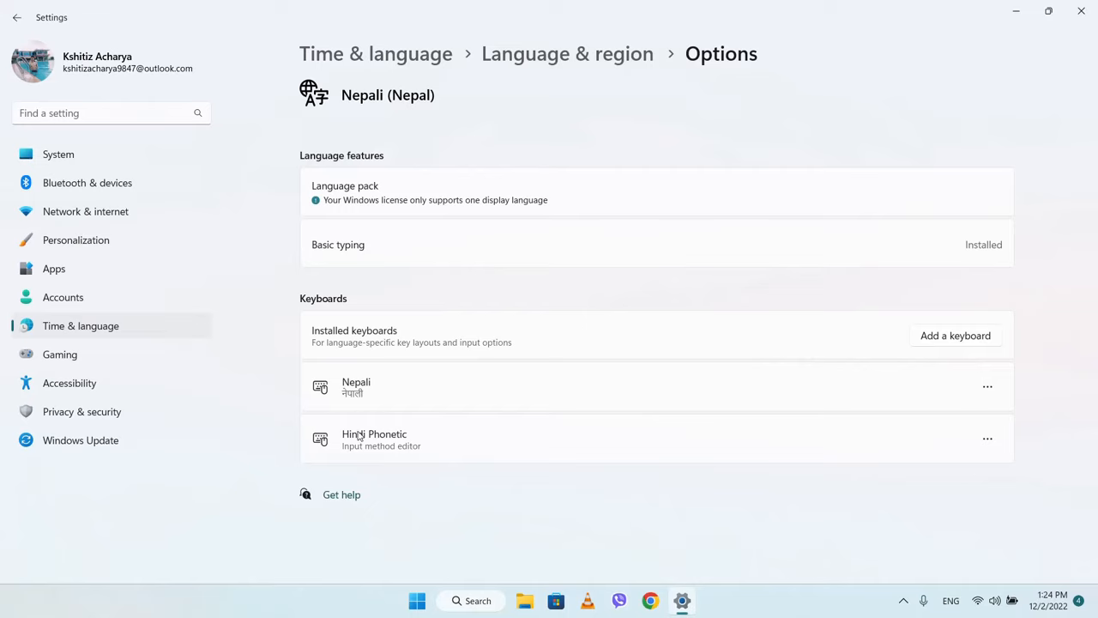
pyautogui.moveTo(1080, 10)
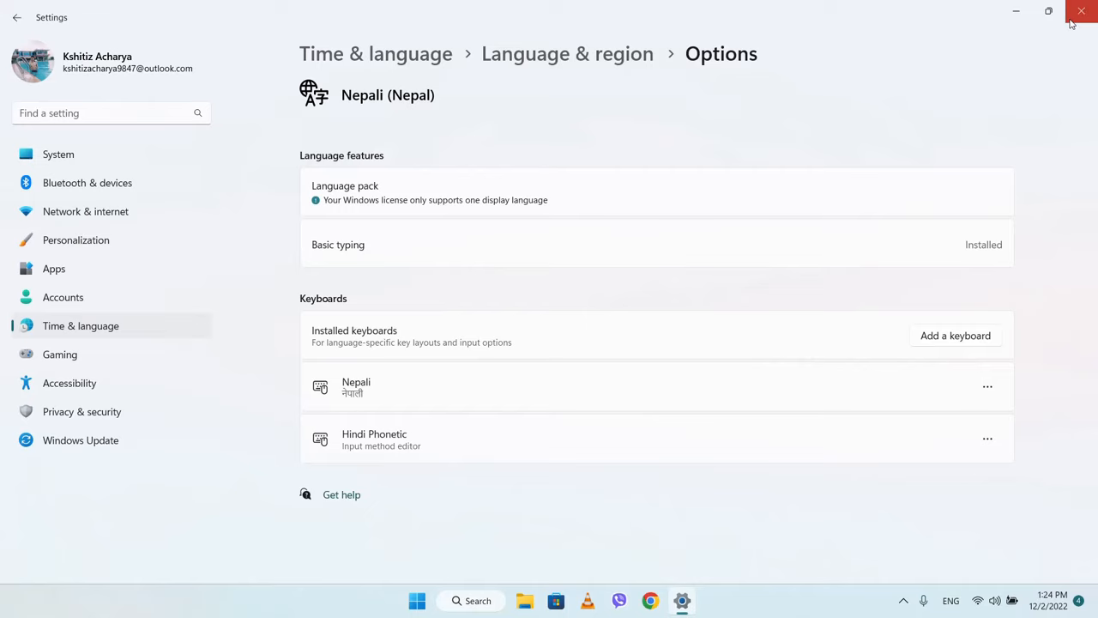
pyautogui.click(1081, 10)
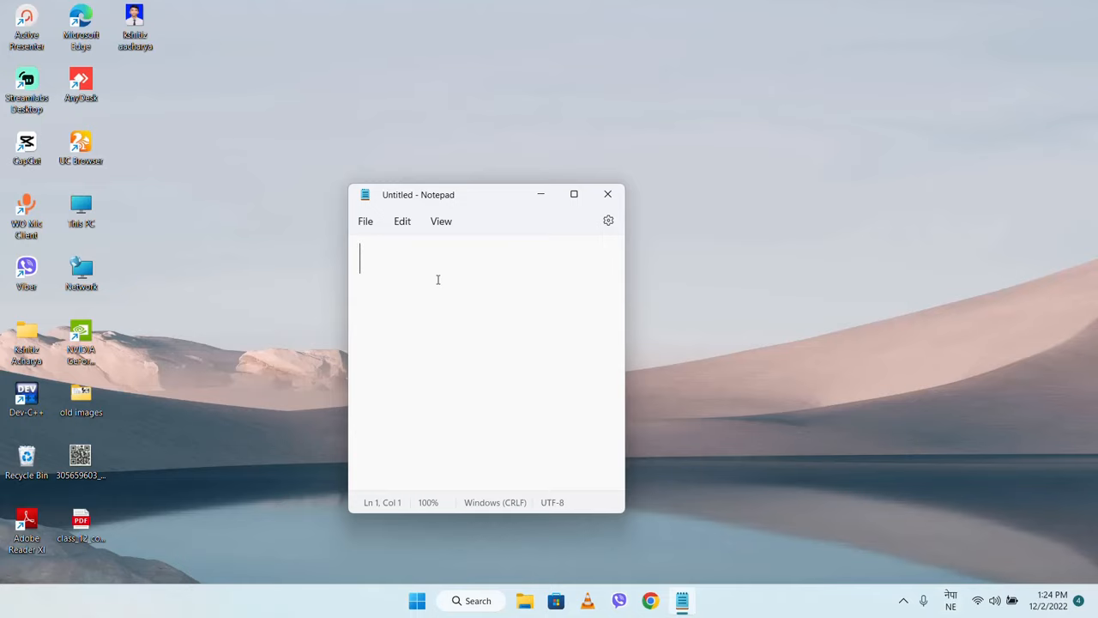
# Maximize Notepad and test Hindi Phonetic candidates with 'a' and 'ma' without keeping text
pyautogui.write('कककपवज')
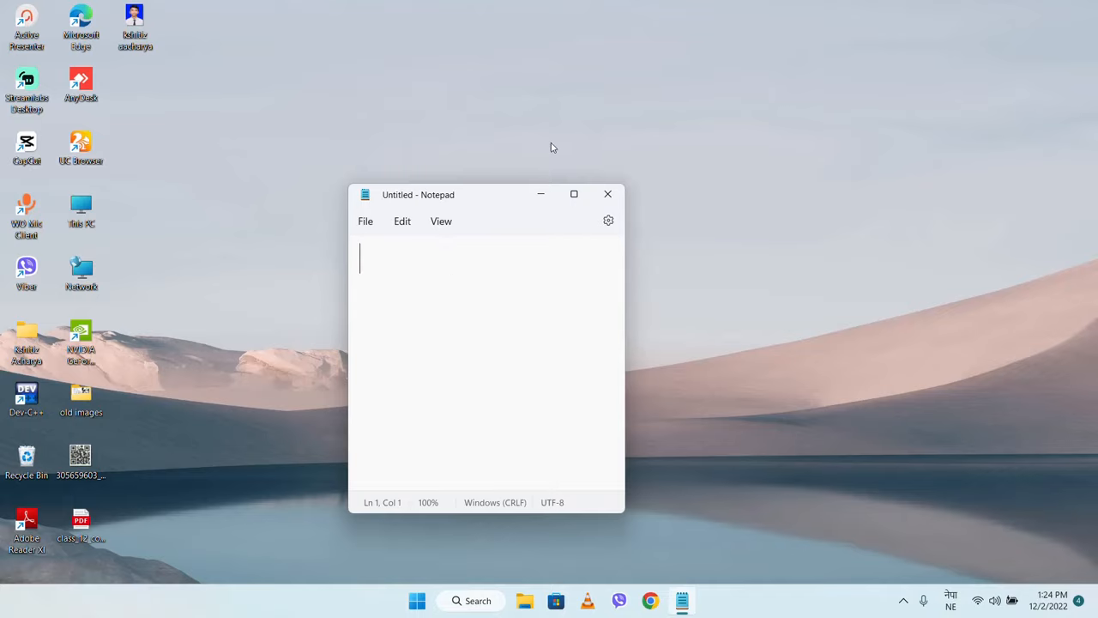
pyautogui.click(573, 194)
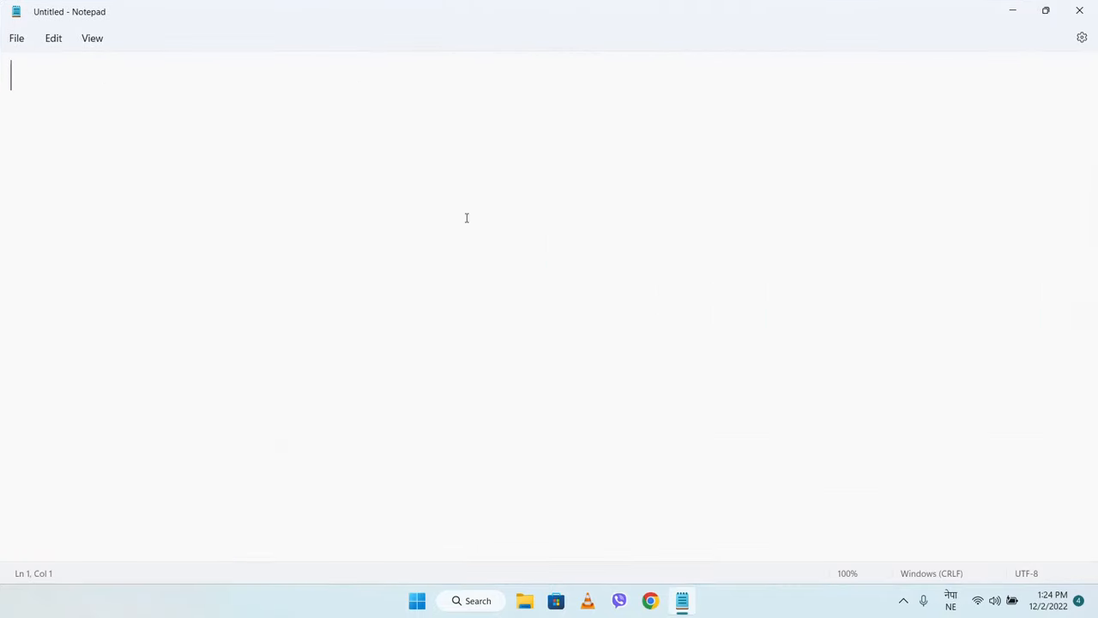
pyautogui.click(950, 601)
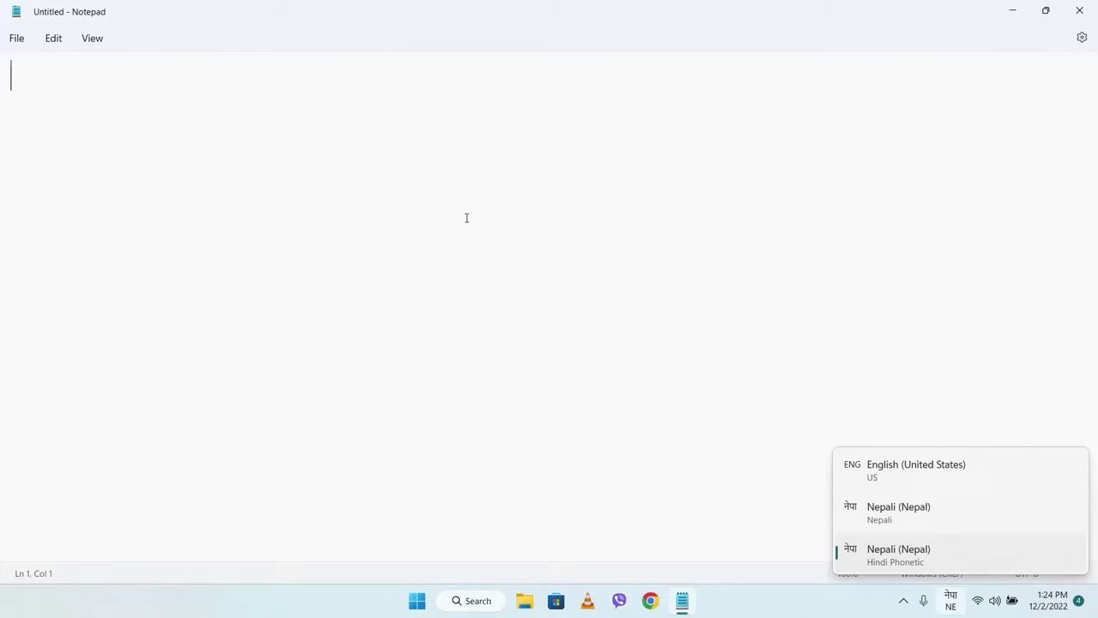
pyautogui.write('a')
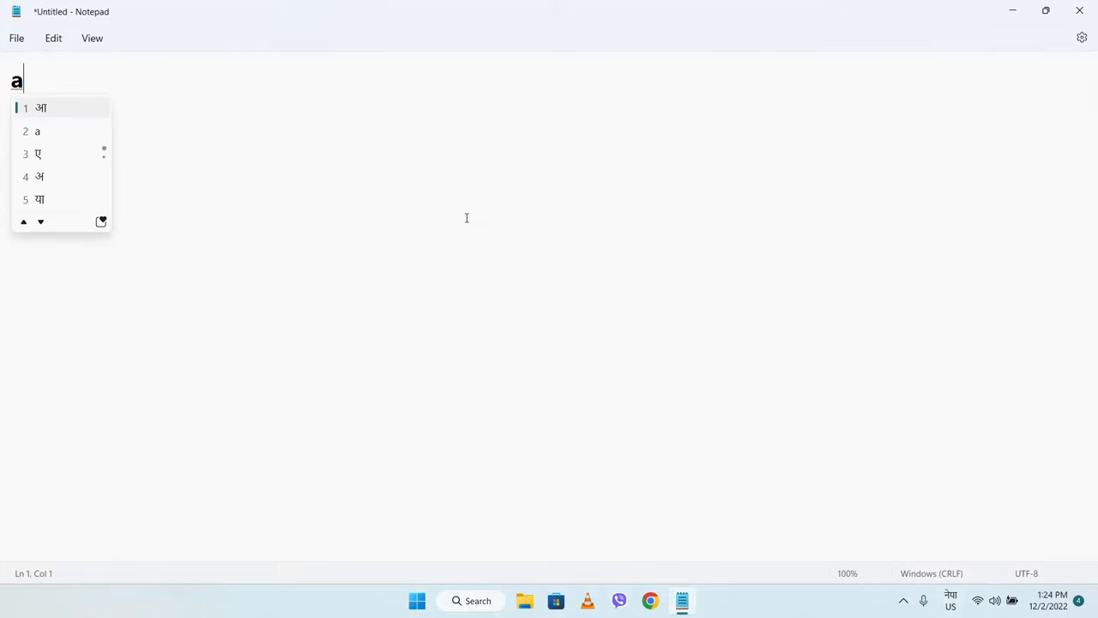
pyautogui.write('ma')
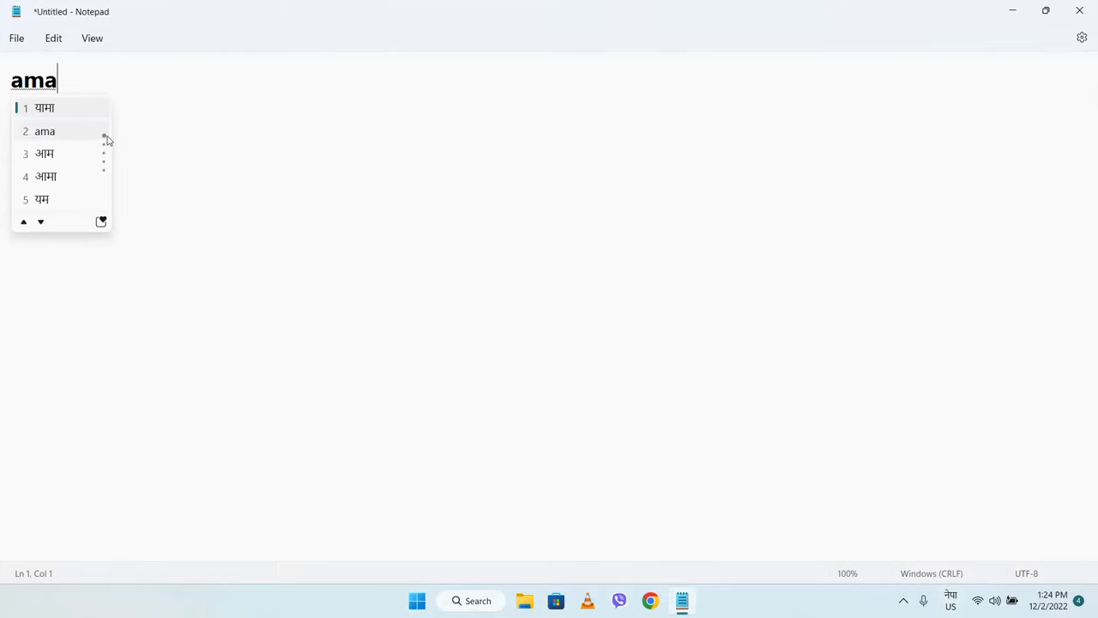
pyautogui.click(47, 175)
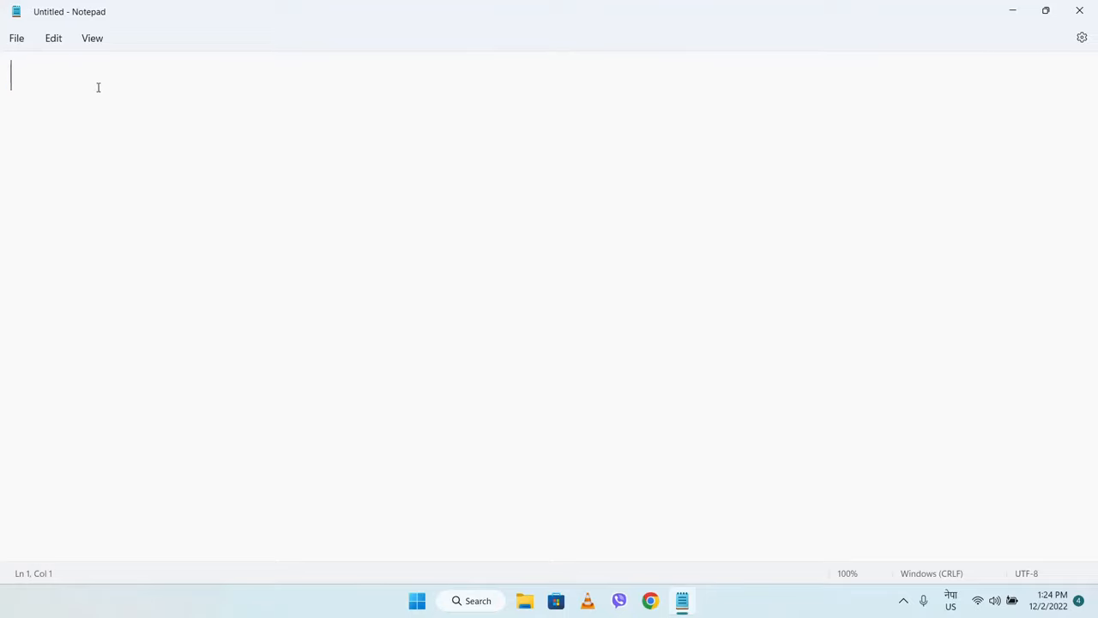
# Type aaaa and repeated न with the Nepali keyboard, then accept the suggestion मेरो
pyautogui.write('mer')
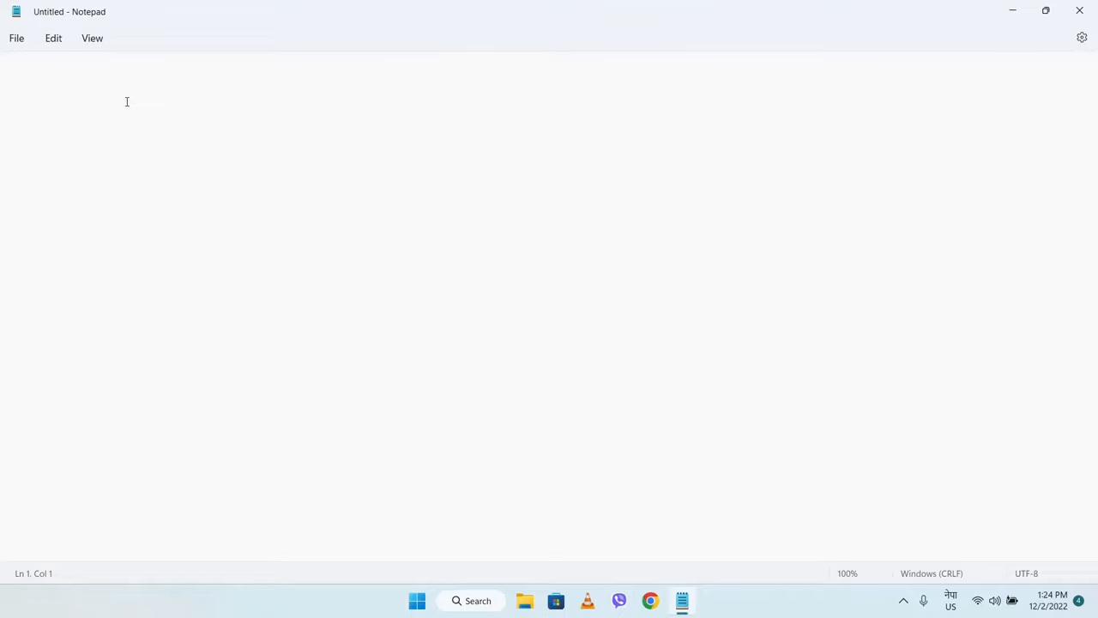
pyautogui.click(950, 601)
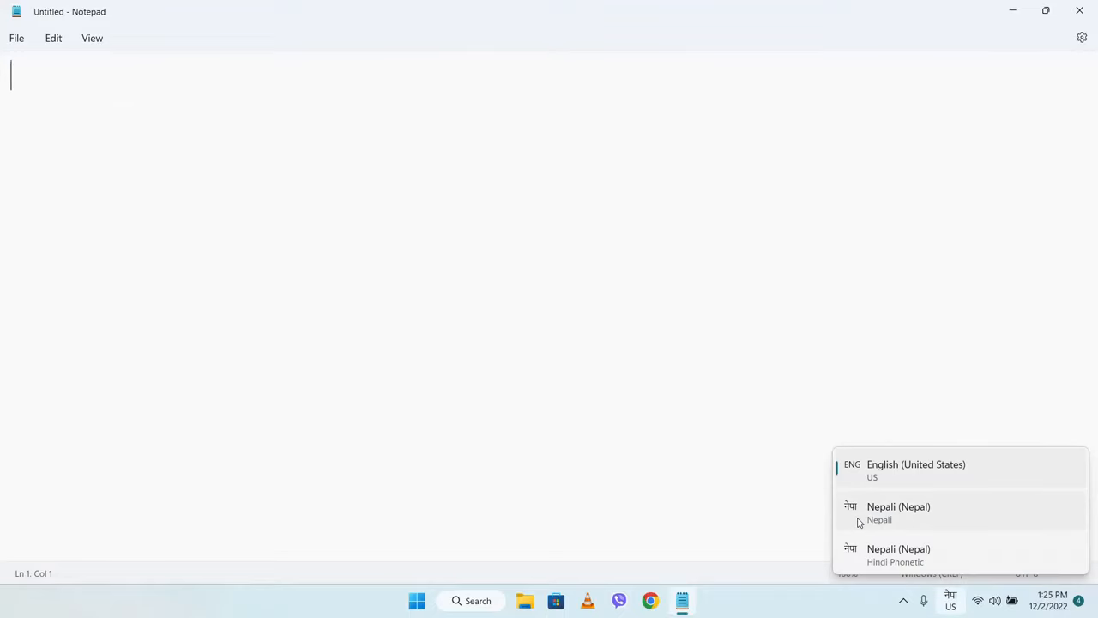
pyautogui.moveTo(862, 474)
pyautogui.write('aaaaaनननन')
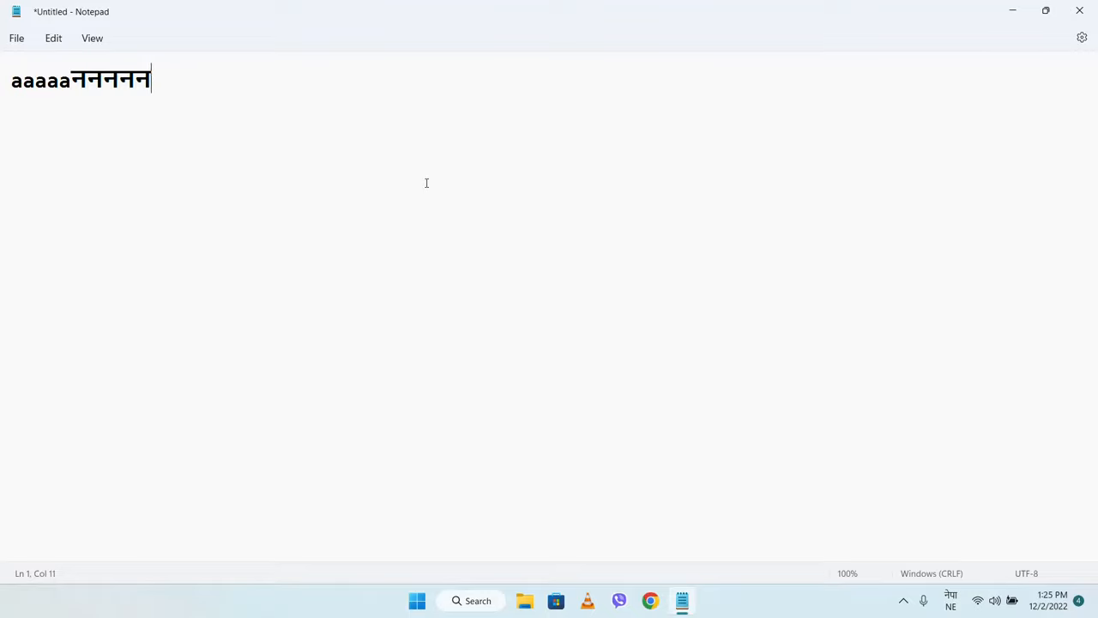
pyautogui.write('न')
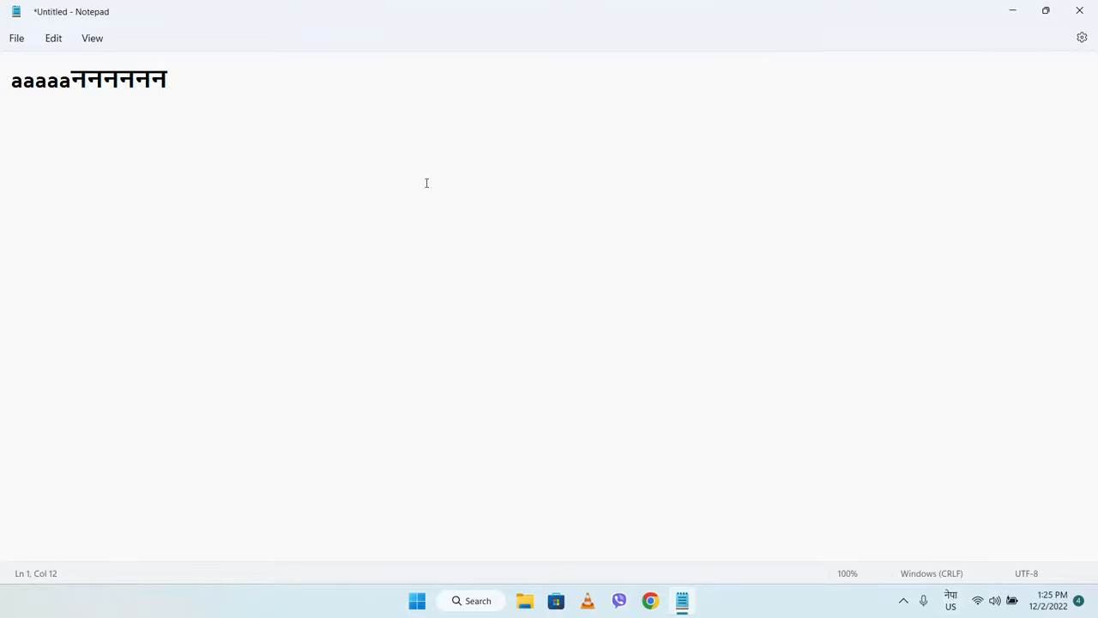
pyautogui.write('me')
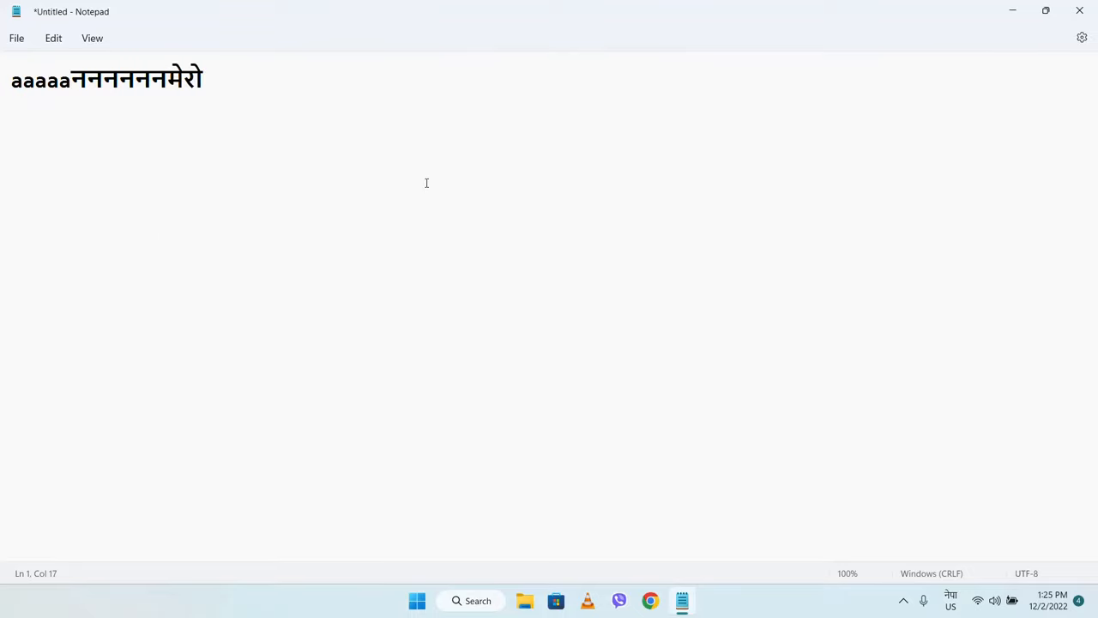
pyautogui.click(168, 79)
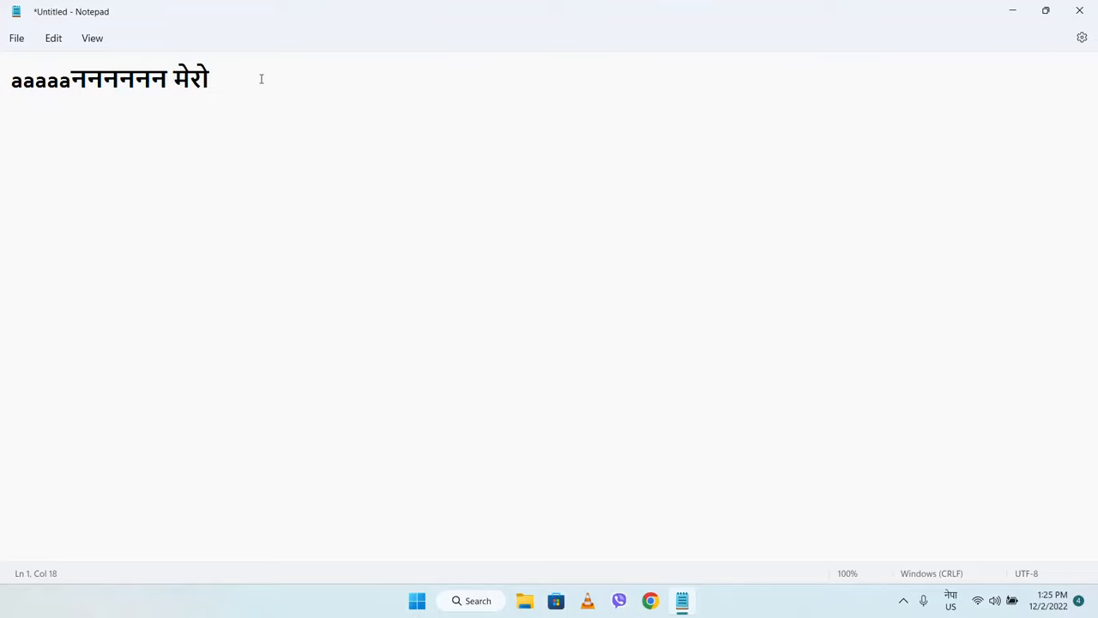
# Switch typing to English (United States) – US from the taskbar language list
pyautogui.click(950, 600)
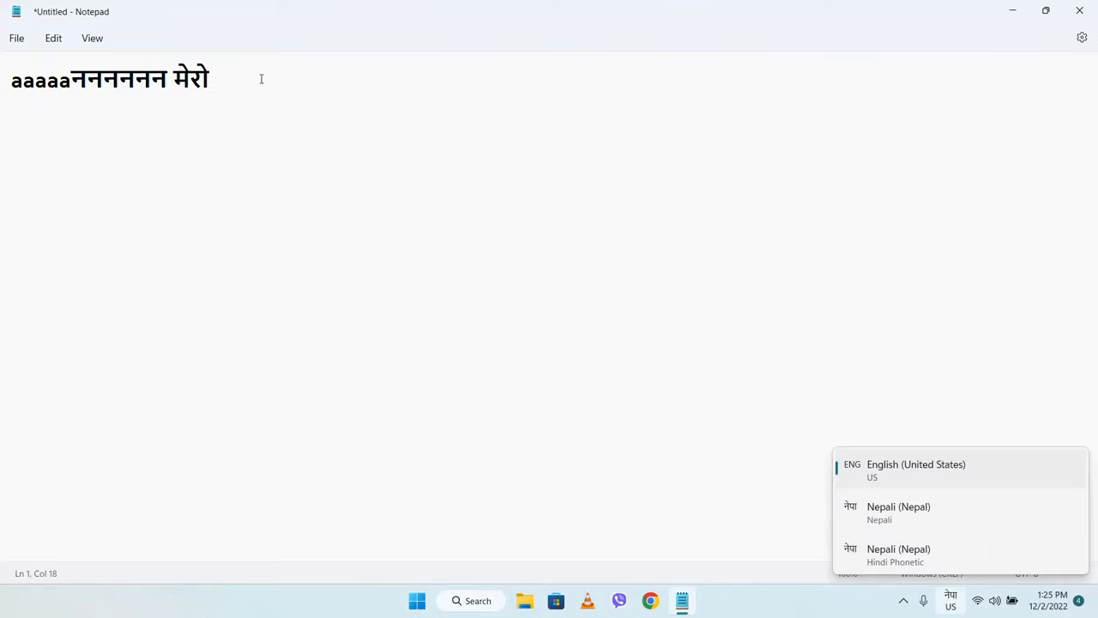
pyautogui.click(916, 463)
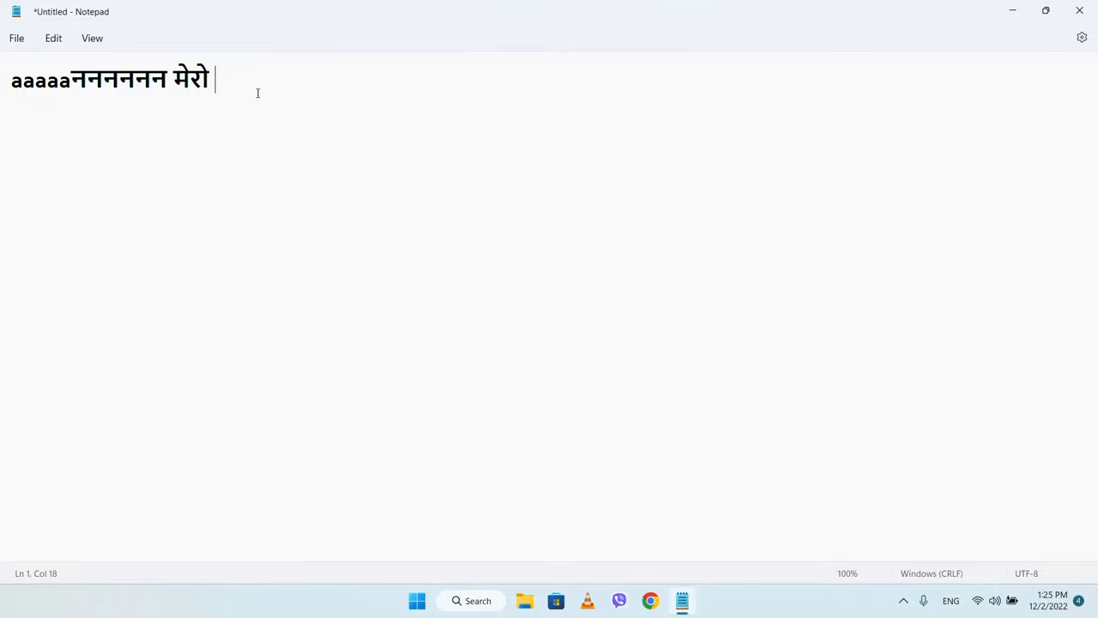
pyautogui.moveTo(416, 234)
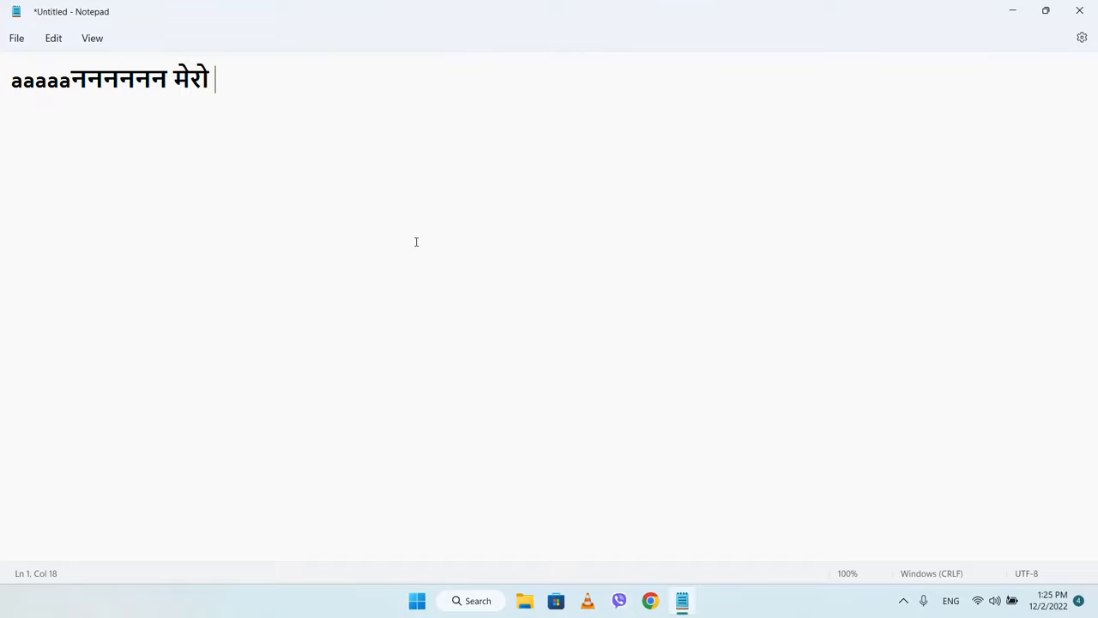
pyautogui.moveTo(604, 559)
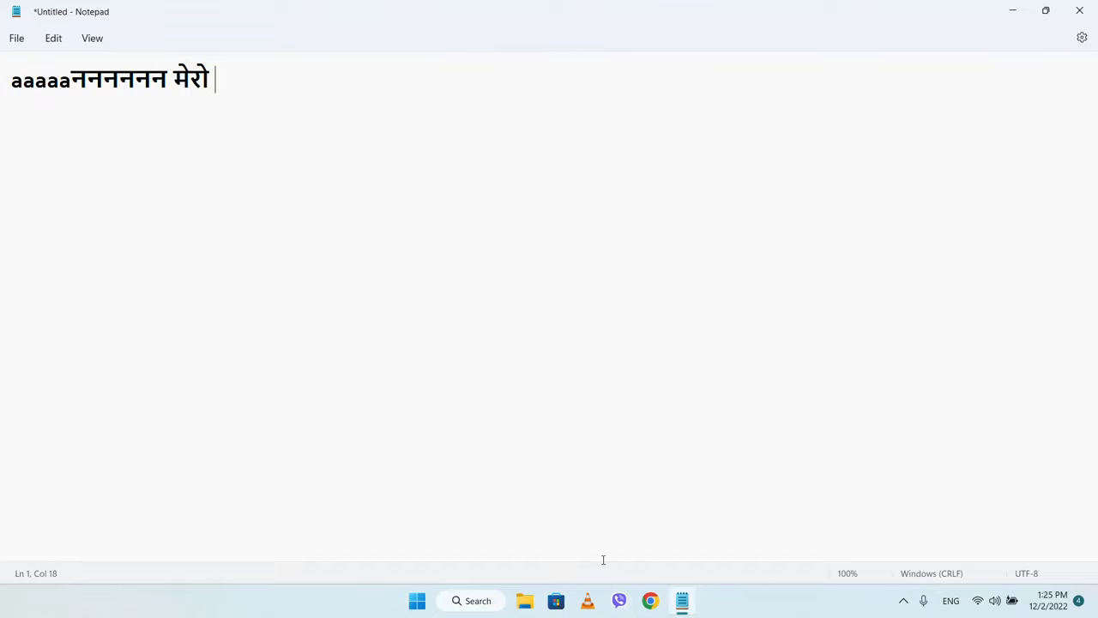
pyautogui.moveTo(666, 579)
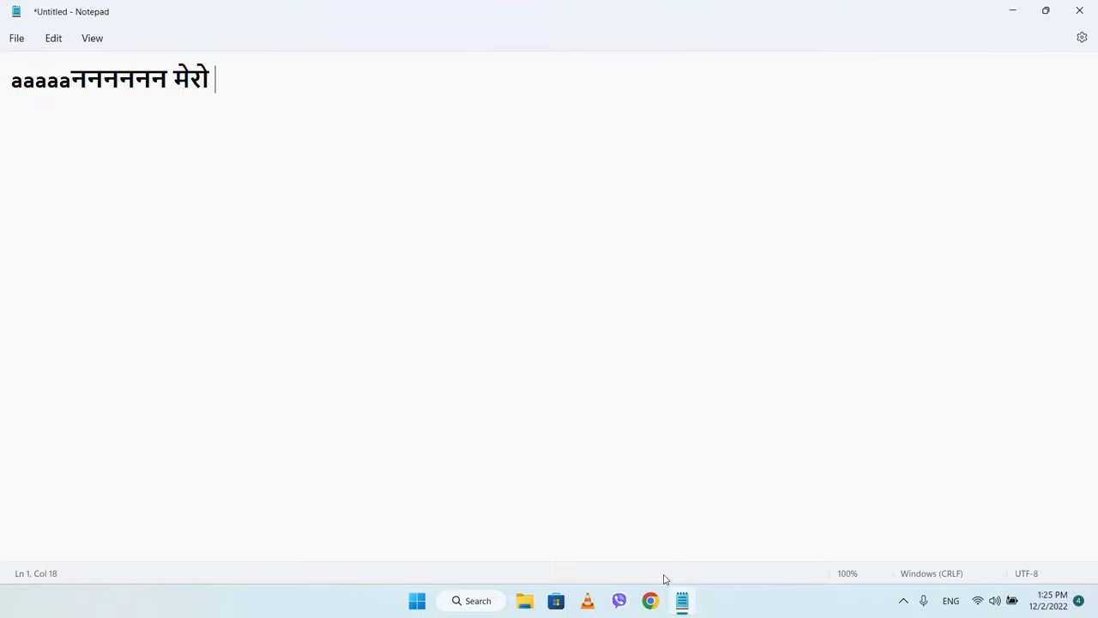